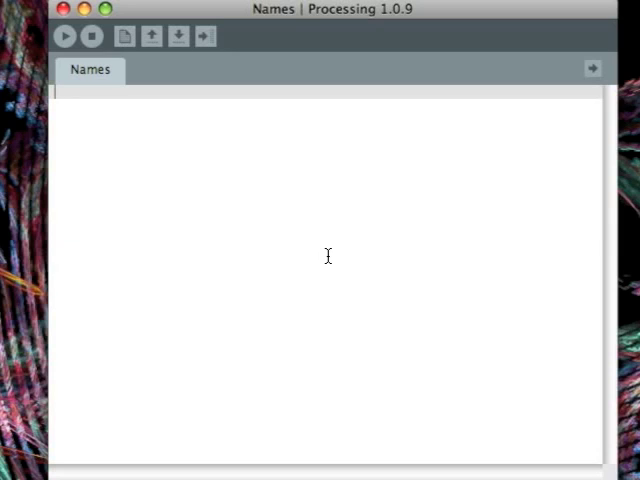
Write a // header comment: Processing sketch to pull the user's first name, middle initial and last name from a string
type("//")
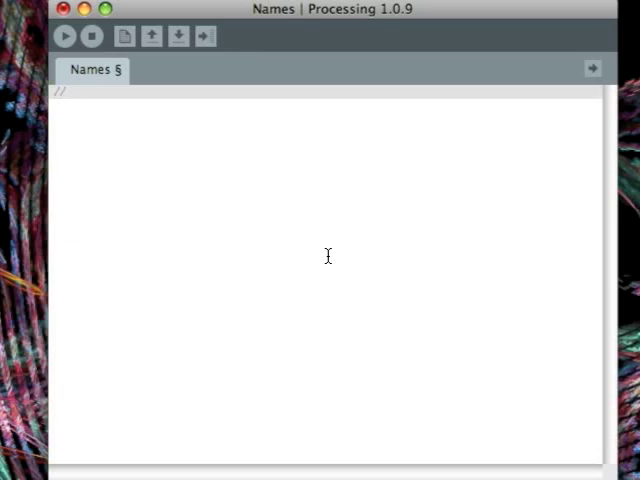
type("PRocessi")
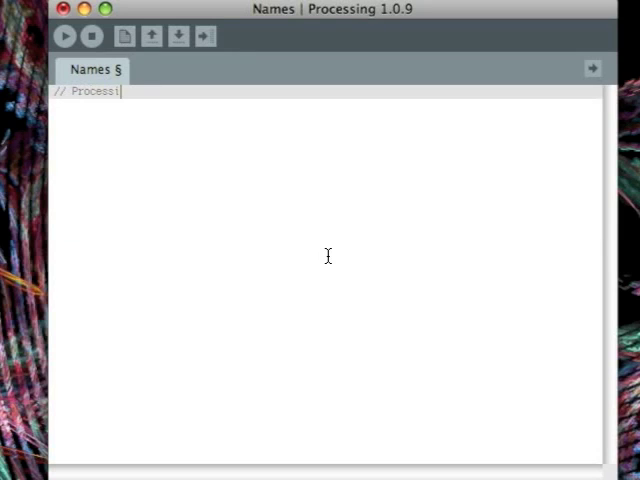
type("ng sketch to pu")
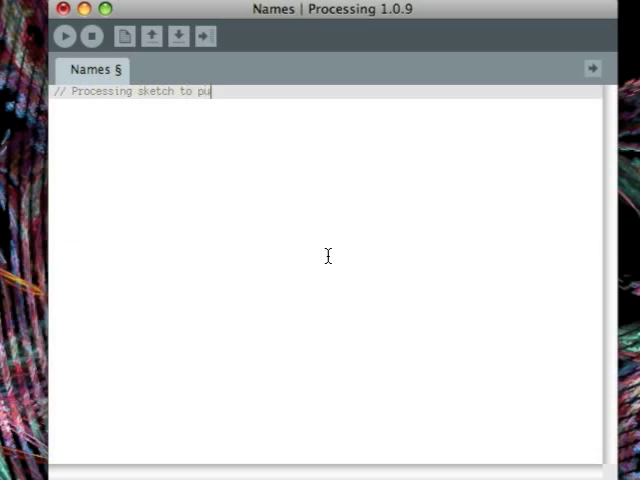
type("ll the users'")
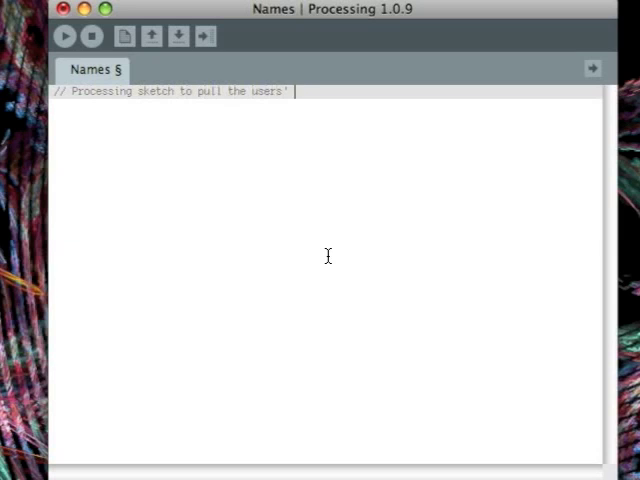
type("'s fi")
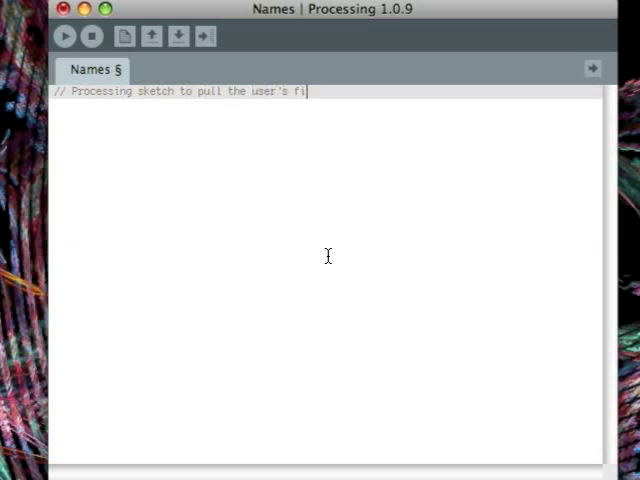
type("rst name, middle")
type("// initial, and last name out of a single")
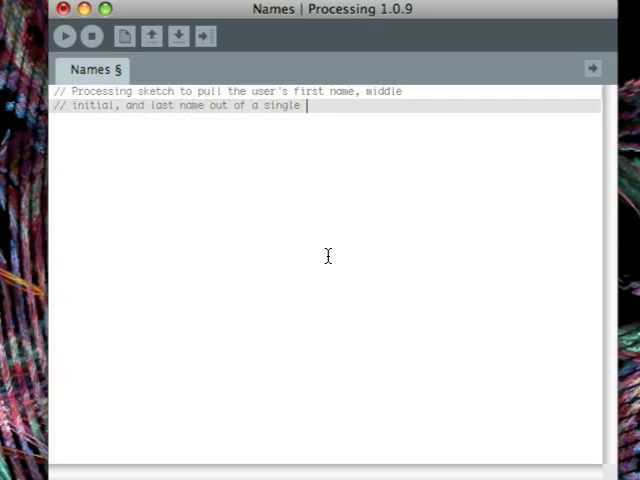
type("string.")
type("//")
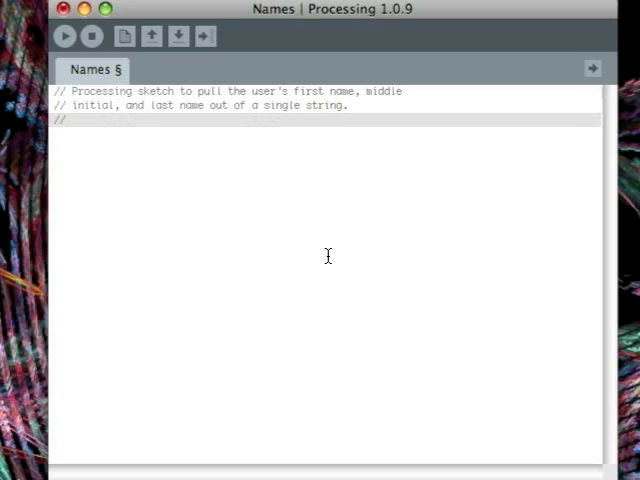
Add the author line Mark M. Meysenburg and the date line 12/22 as comments
type("Mark M")
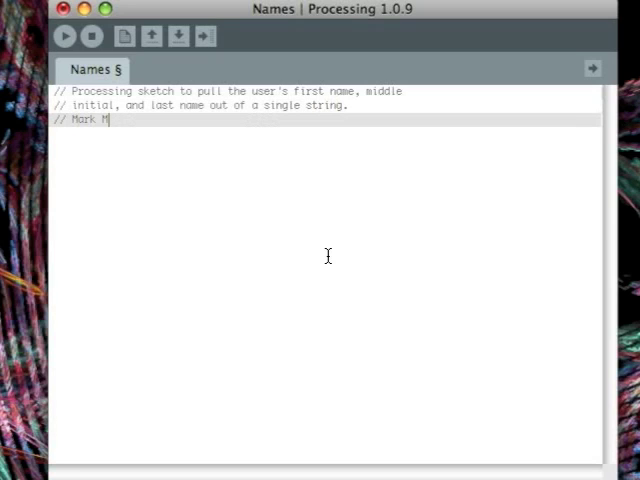
type(". Meysenburg")
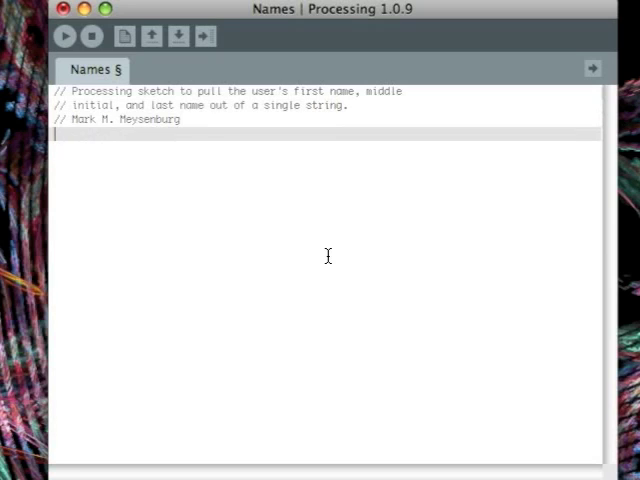
type("// 12/22/2009")
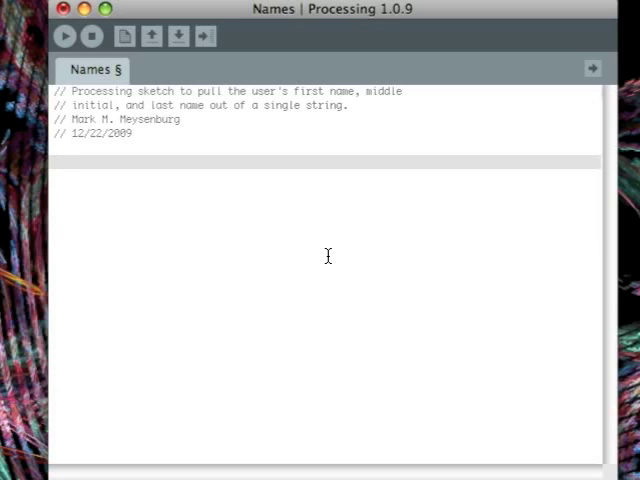
Add the outline comment 'get string, using a dialog box'
type("//")
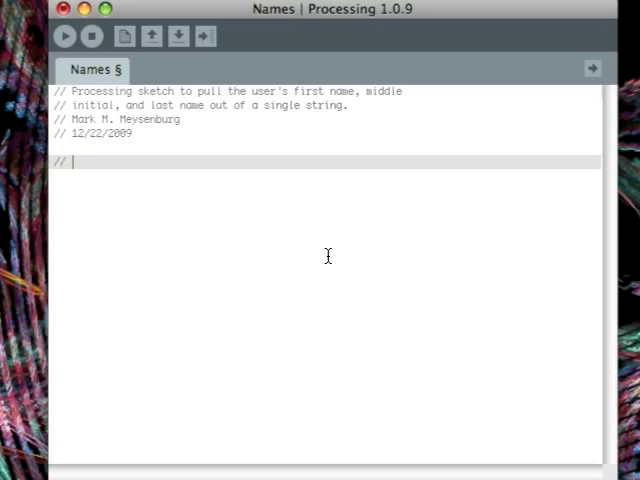
type("get string")
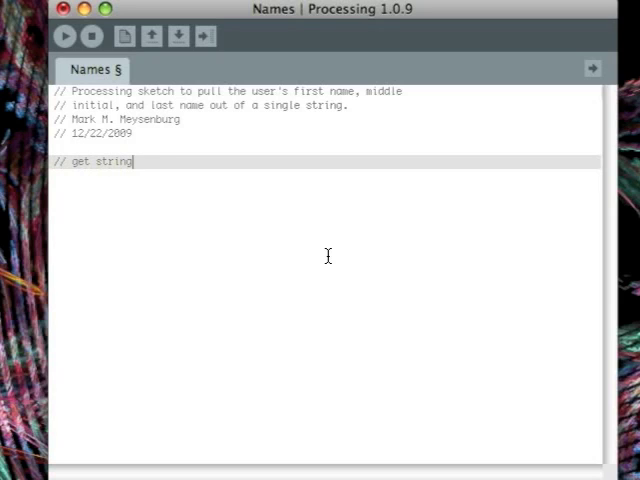
type(", using a d")
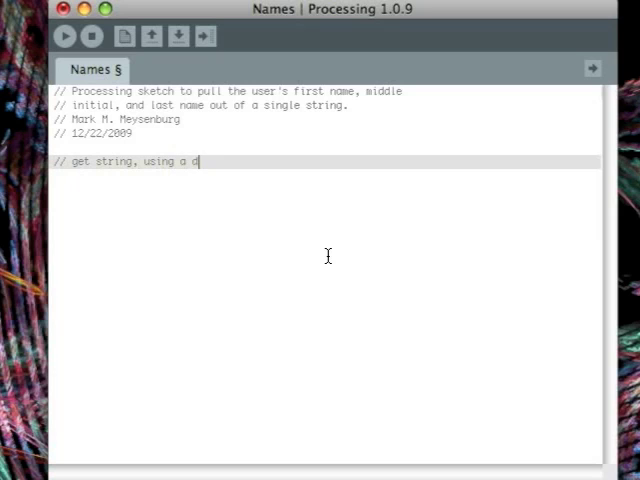
type("ialog bo")
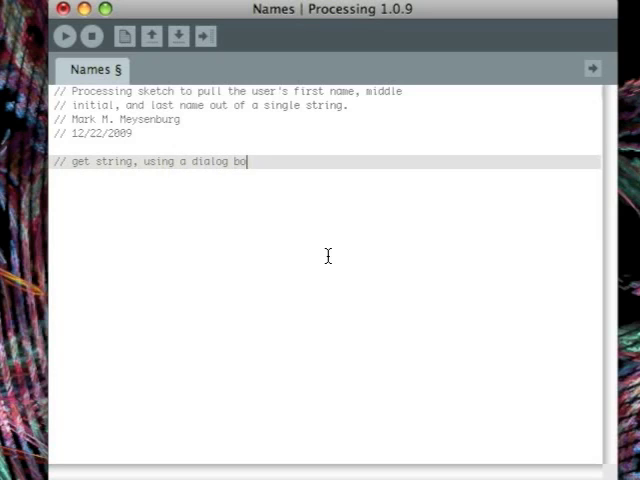
key("Return")
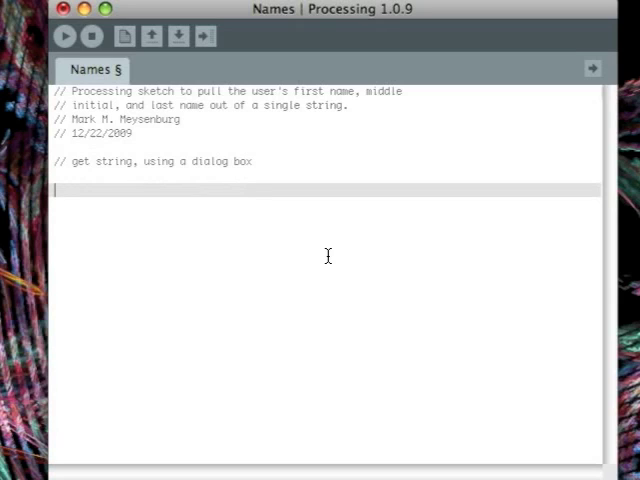
Add the comment 'use the String indexOf method to find the first space'
type("//")
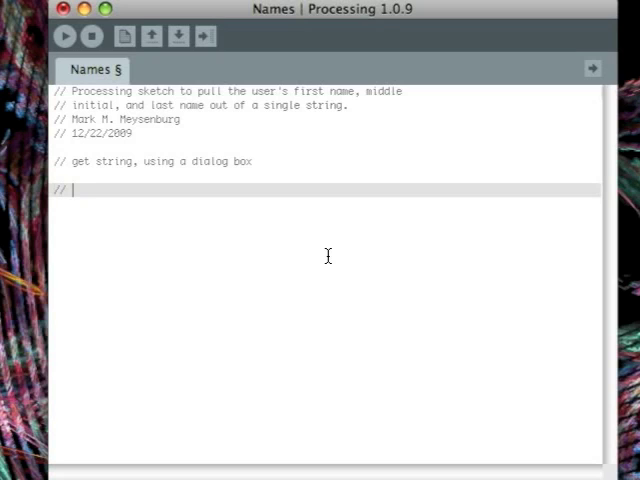
type("use the String")
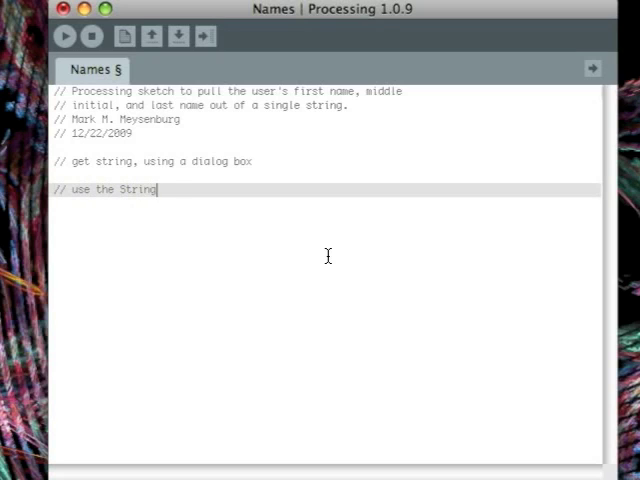
type("indexOf")
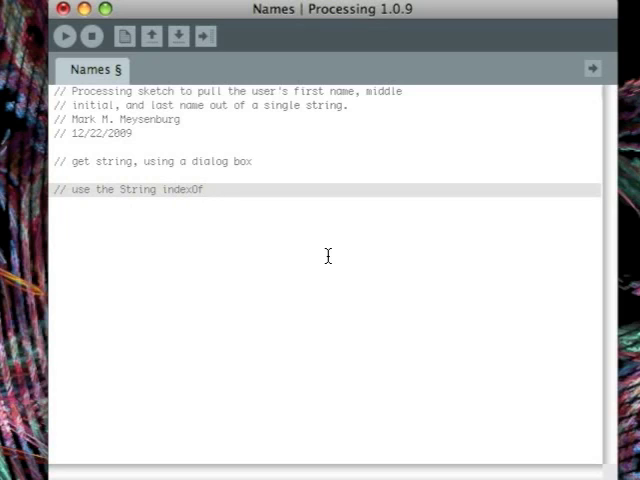
type("method to find")
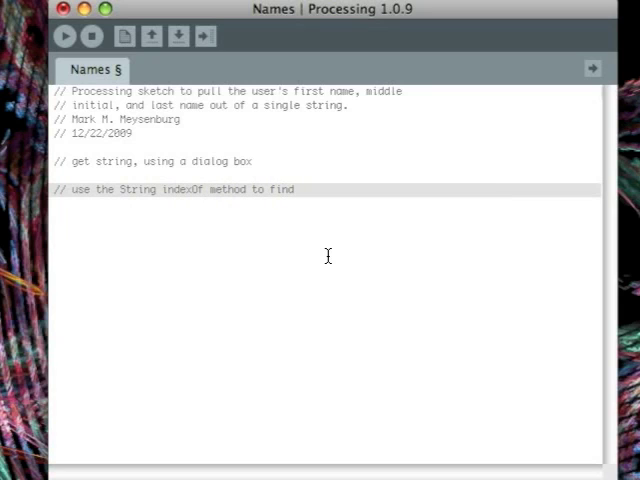
type("the first space")
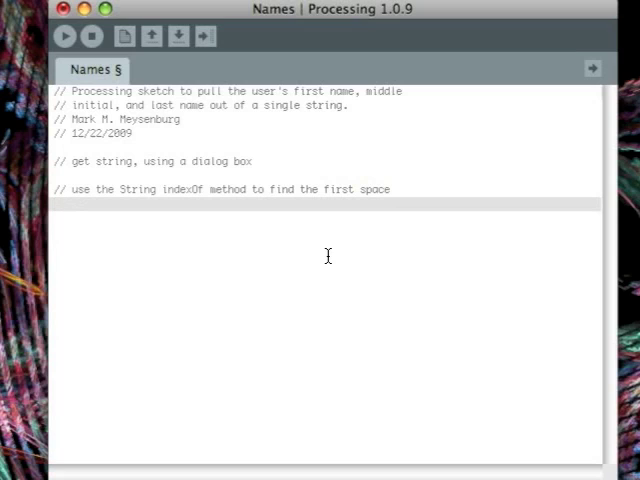
Add the comment 'now, use the String substring method to extract the first name'
type("// now, use")
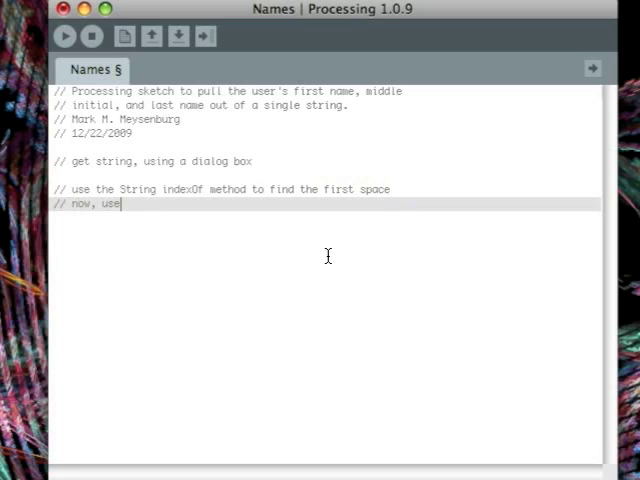
type("the String subs")
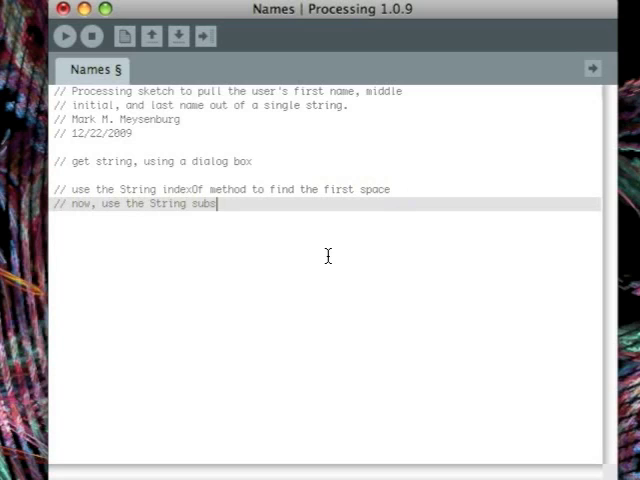
type("tring method")
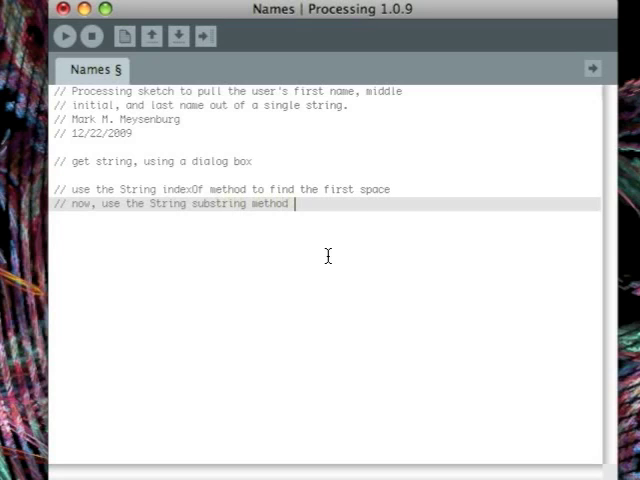
type("to extr")
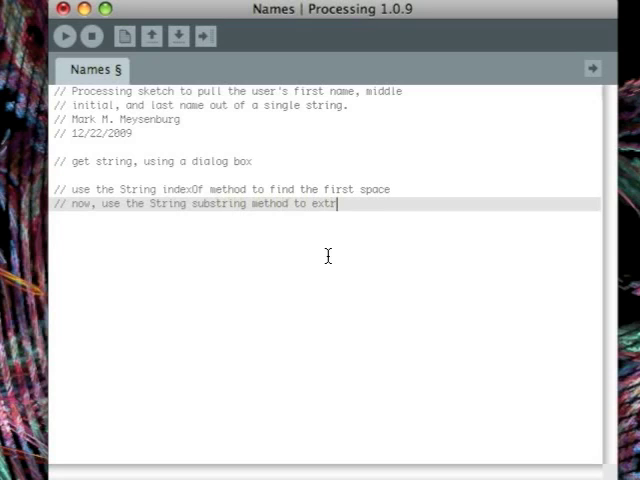
type("act the")
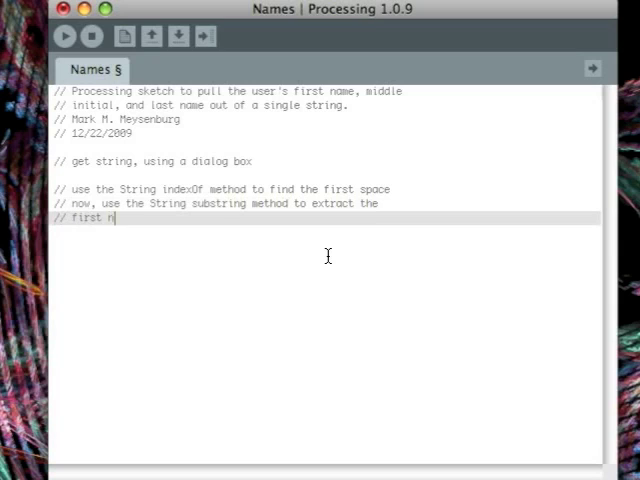
type("ame")
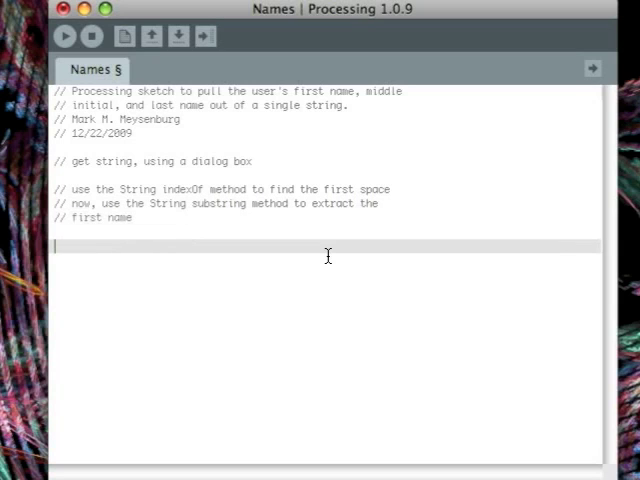
Add comments to repeat the process for the middle initial and again for the last name
type("//")
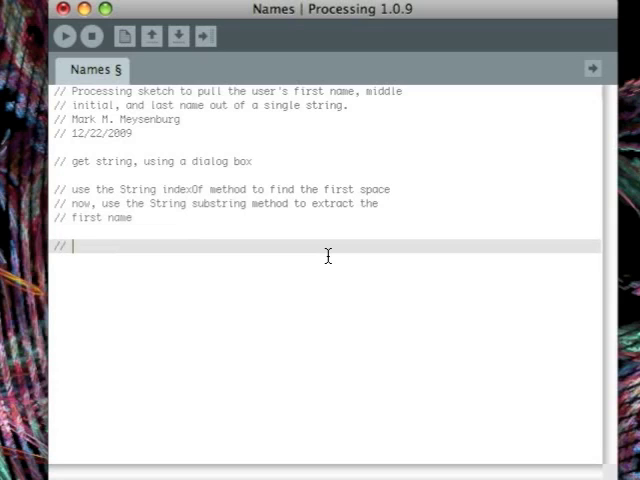
type("now, re")
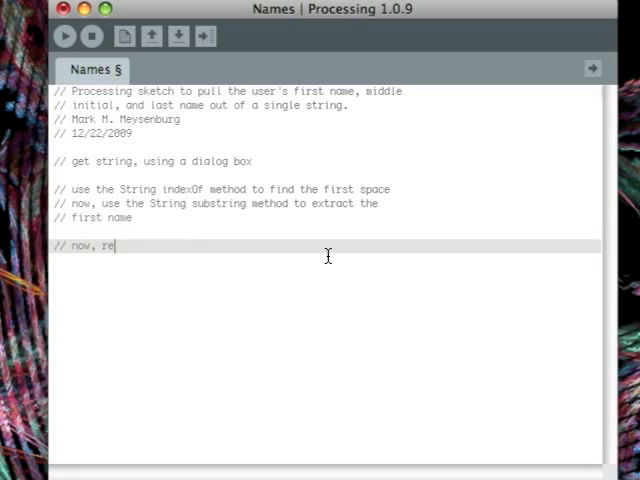
type("peat the")
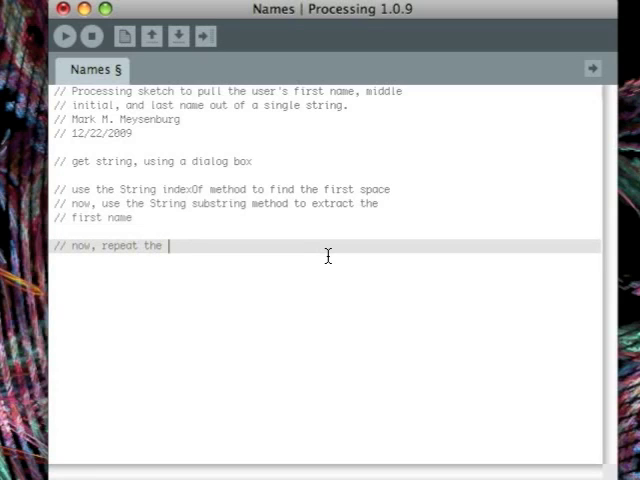
type("process to get the")
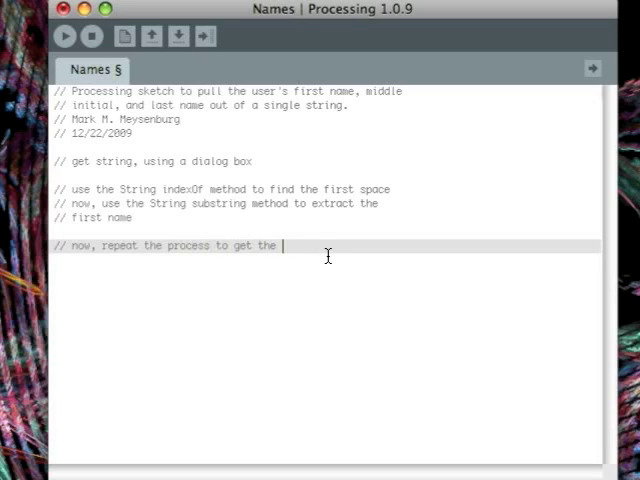
type("middle initial")
type("// and")
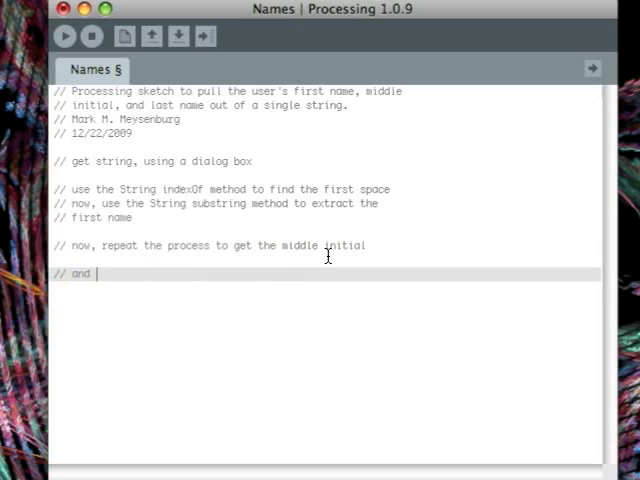
type("again fo")
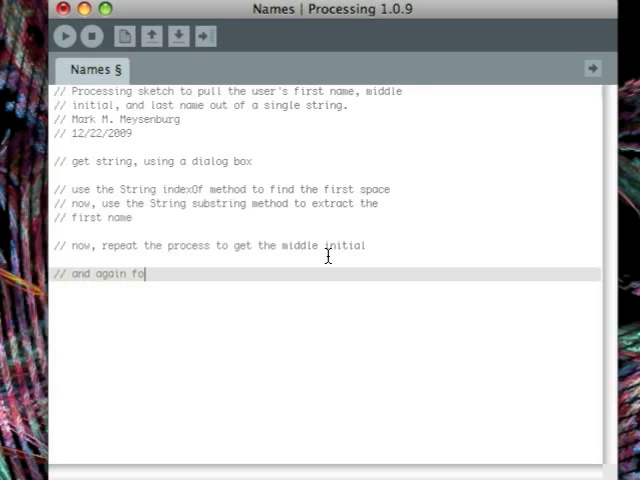
type("r the last name")
type("//")
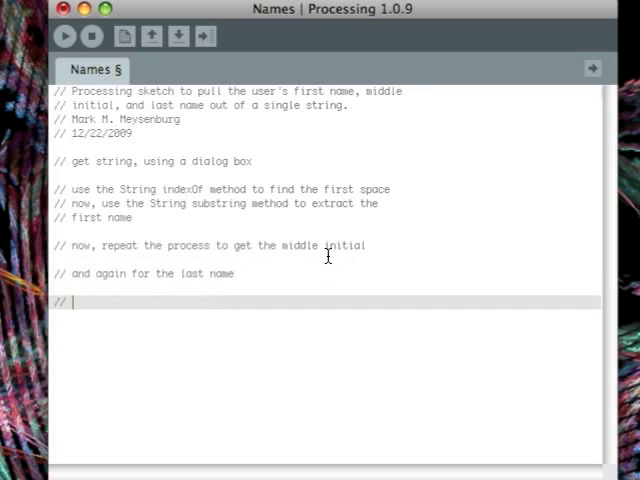
Add the closing comments 'output the results' and '// exit the program'
type("output the")
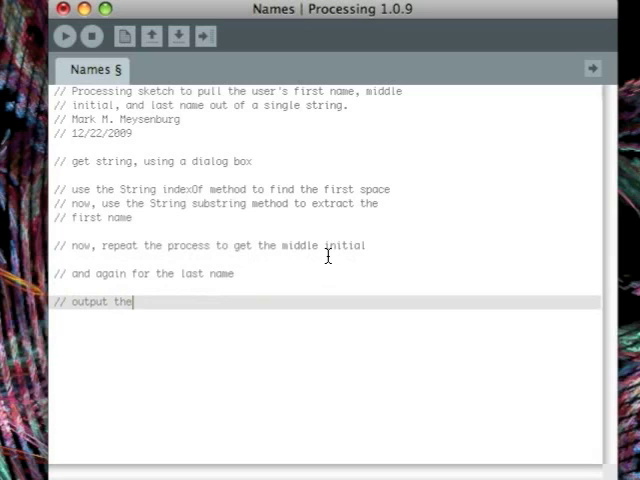
type("results")
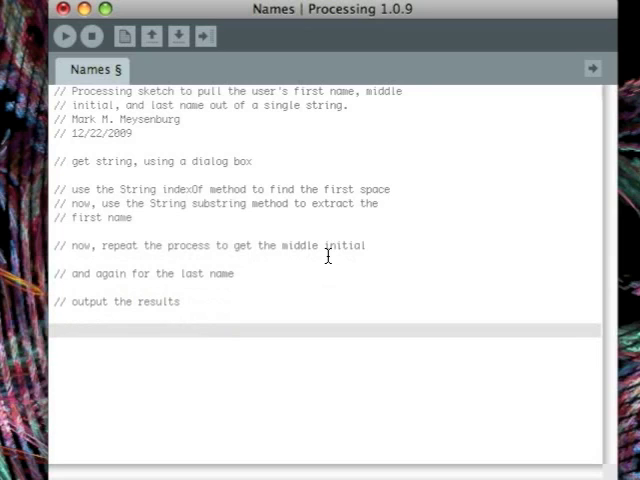
type("// exit")
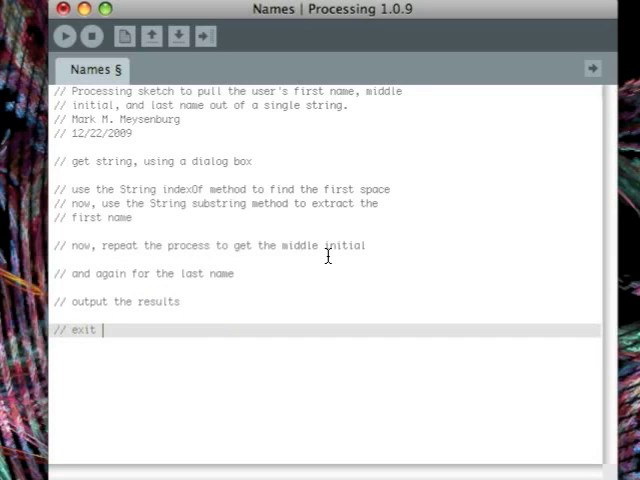
type("the program")
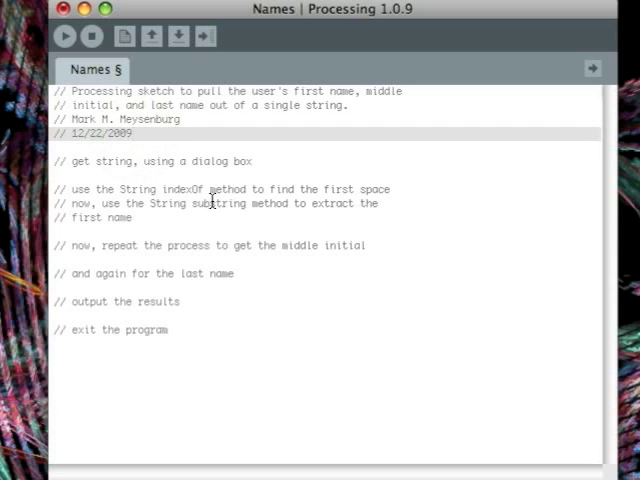
mouse_move(306, 252)
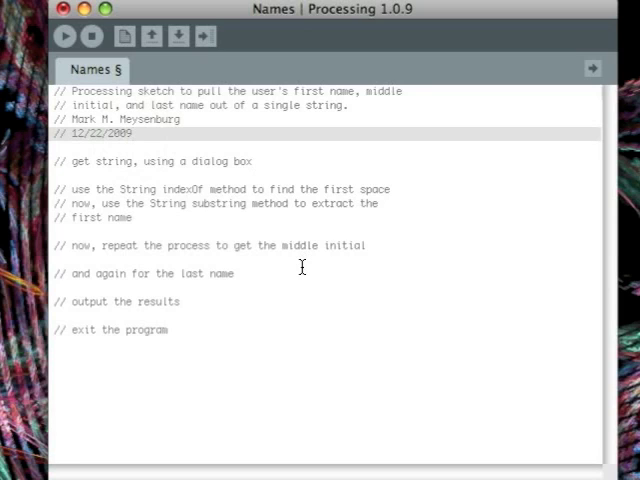
Add 'import javax.swing.*;' under the header and 'exit();' under the exit comment
type("i")
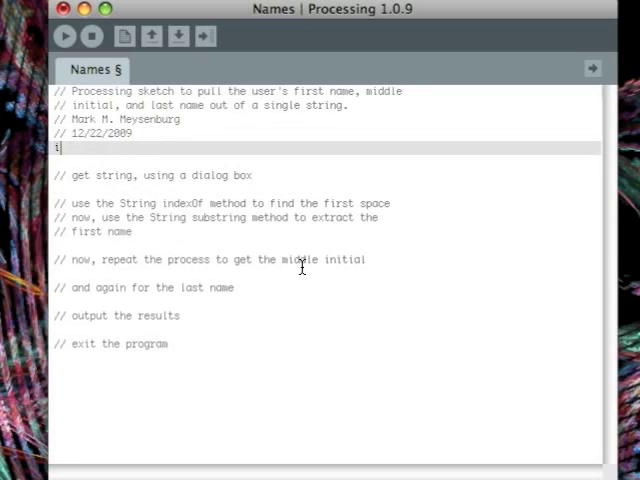
type("mport")
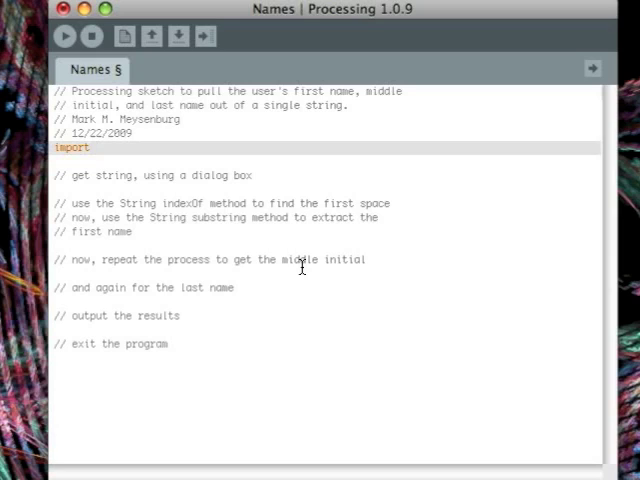
type("j")
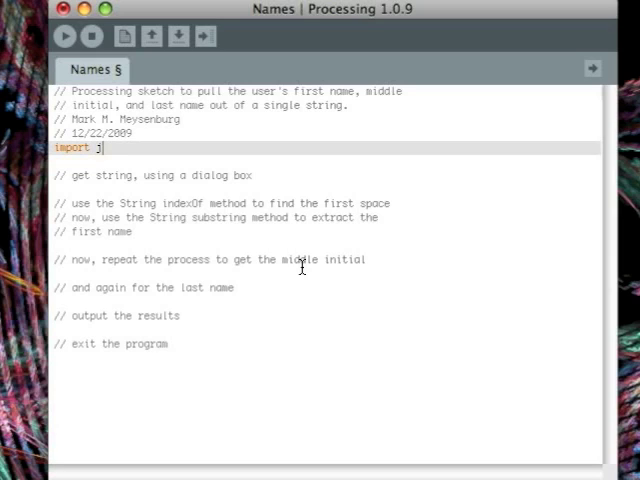
type("avax.swing.")
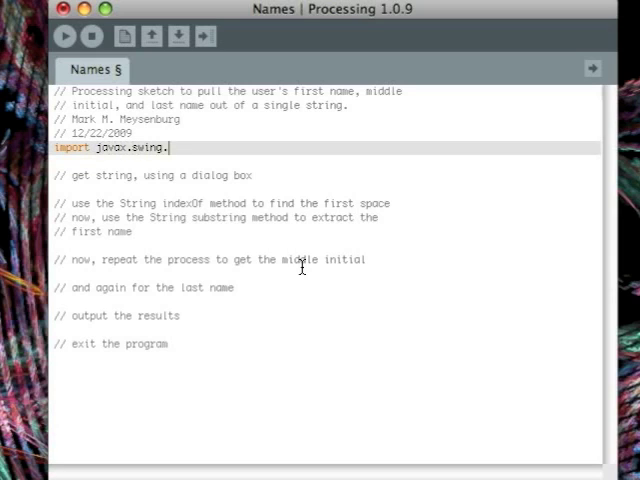
type("*;")
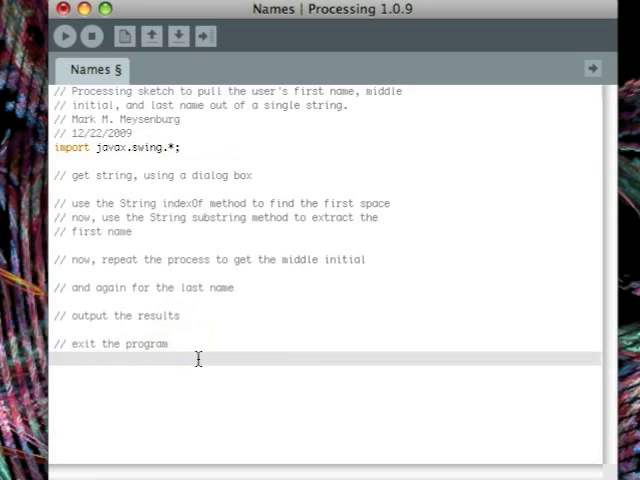
type("exit();")
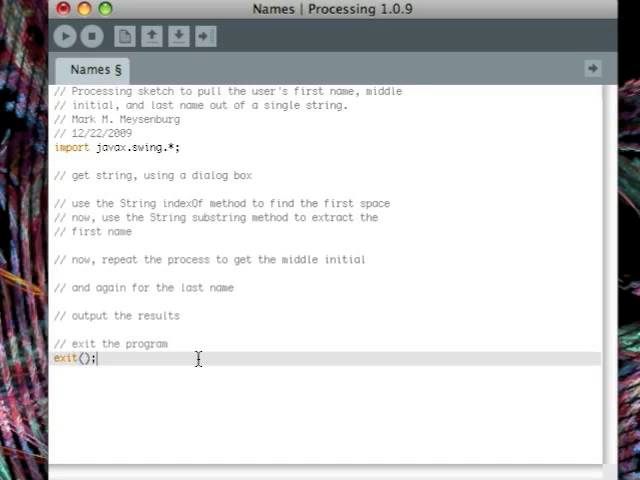
mouse_move(132, 364)
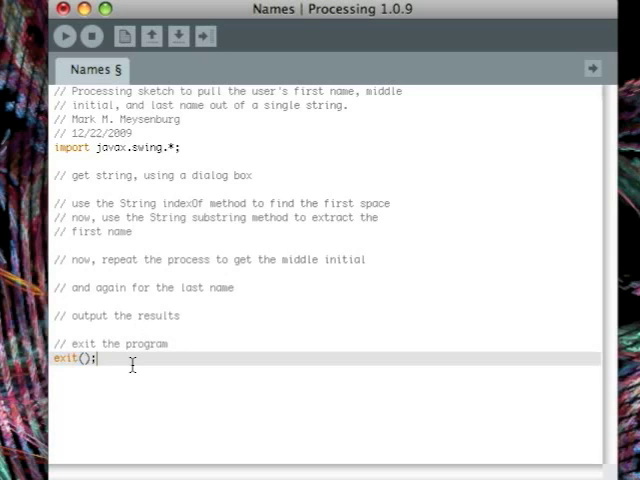
mouse_move(272, 186)
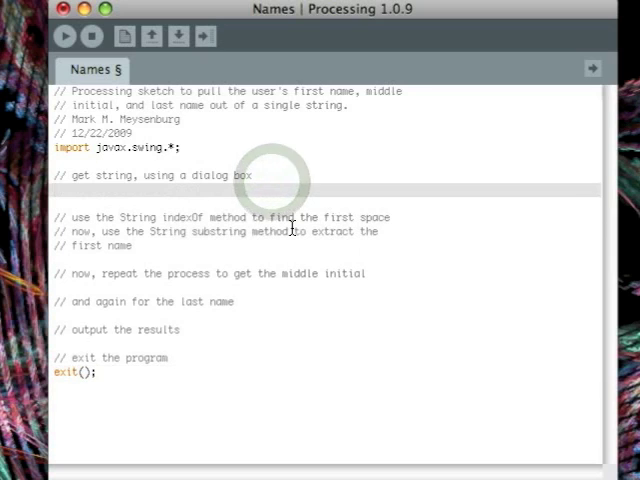
mouse_move(320, 262)
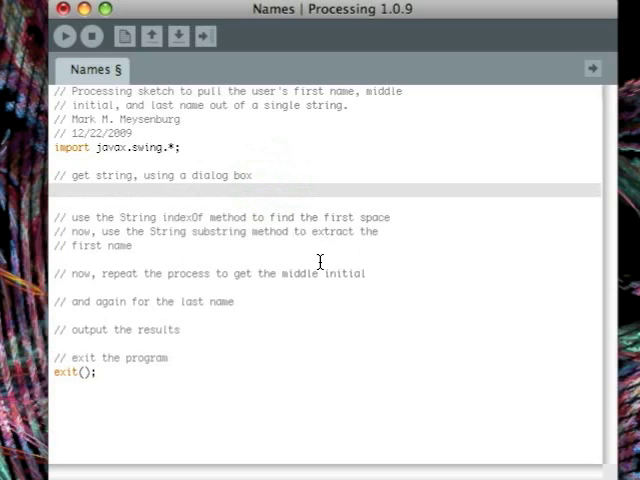
Start the statement String in = JOptionPane.showInputDialog(" under the dialog-box comment
type("St")
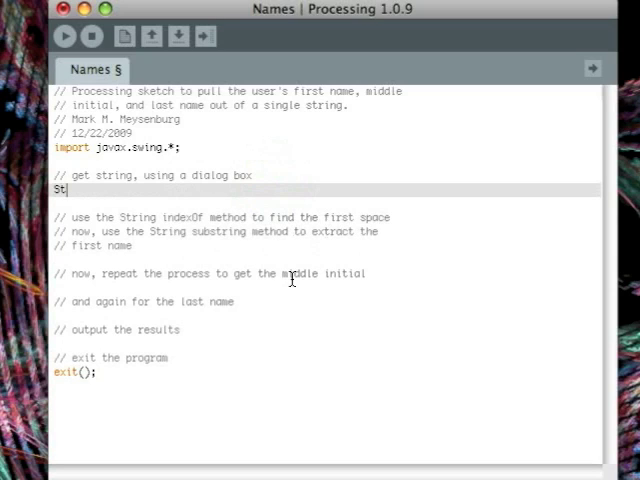
type("ring in")
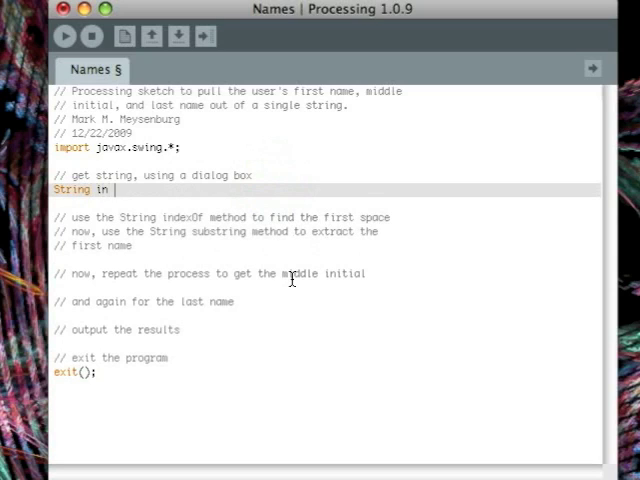
type("=")
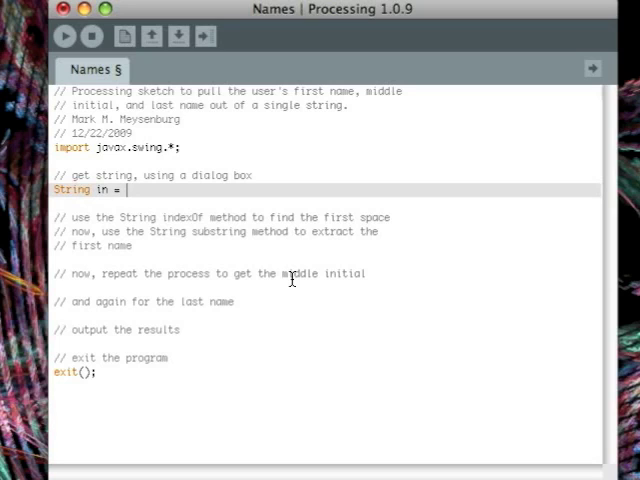
type("JOptionPane.showIn")
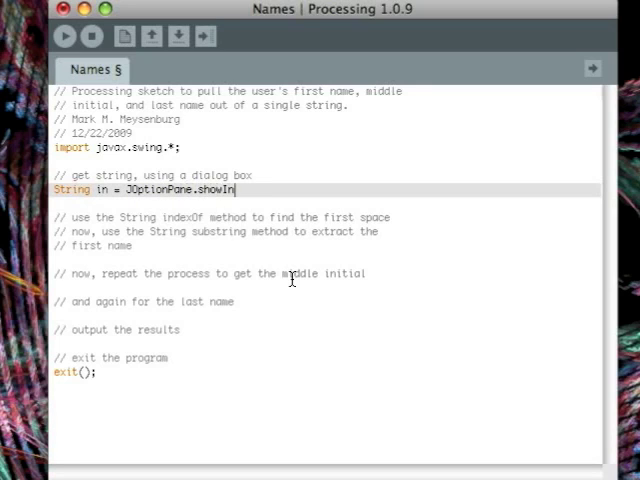
type("putDialo")
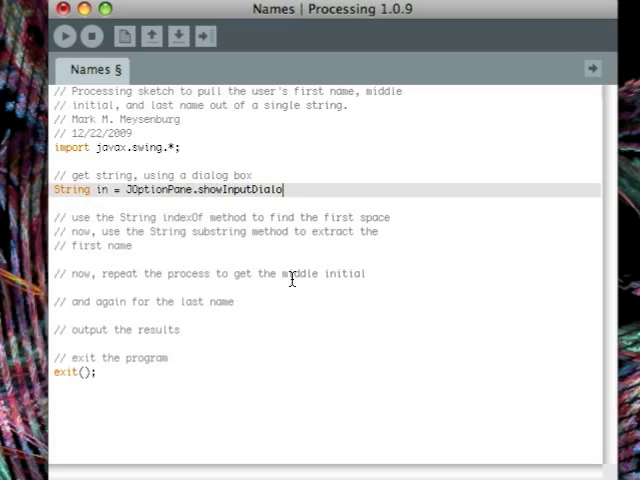
type("(\"")
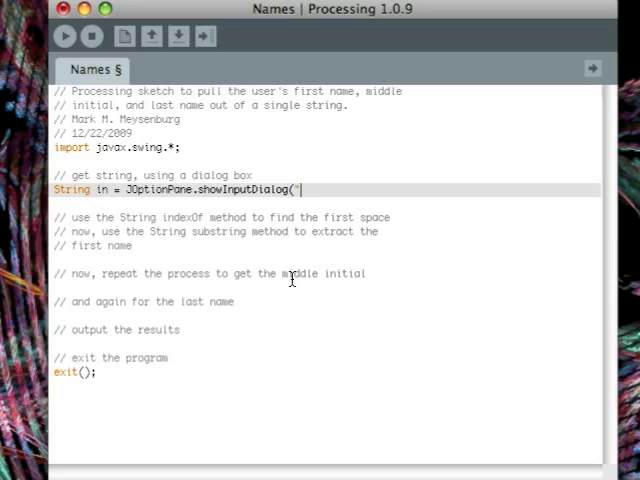
Write the prompt asking for first name, middle initial and last name separated by single spaces, and close with );
type("Enter the first name,\" +")
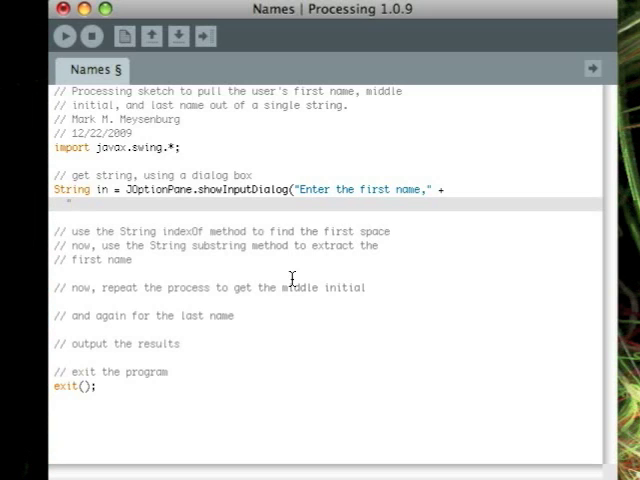
type("middle initial, and last name,\" +")
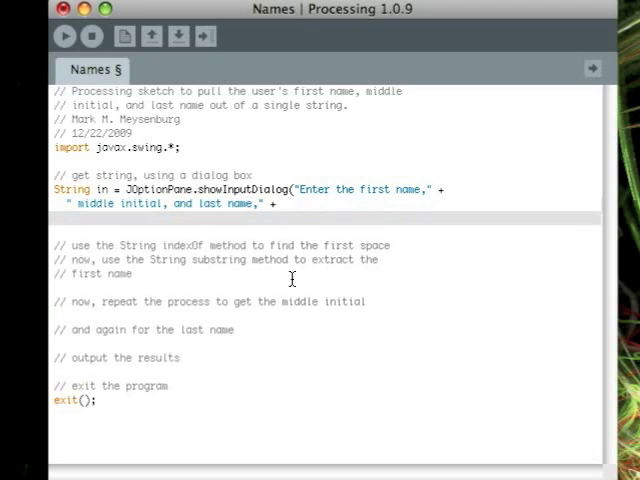
type("\"\\n")
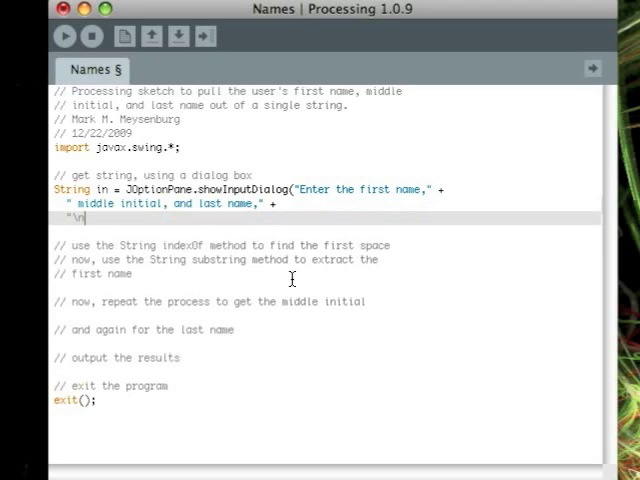
type("separated by single spac")
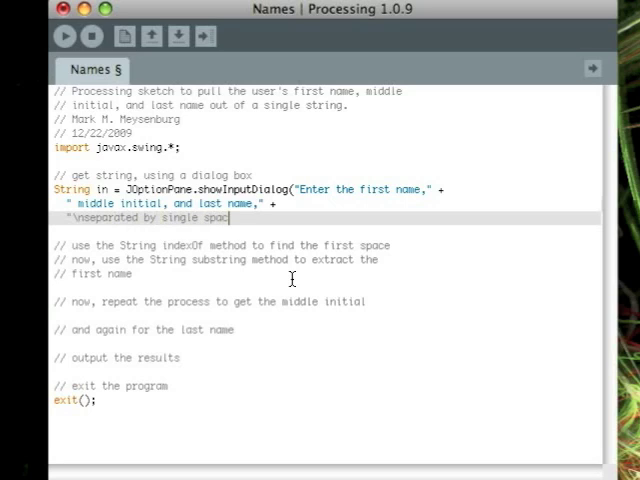
type("es: \"")
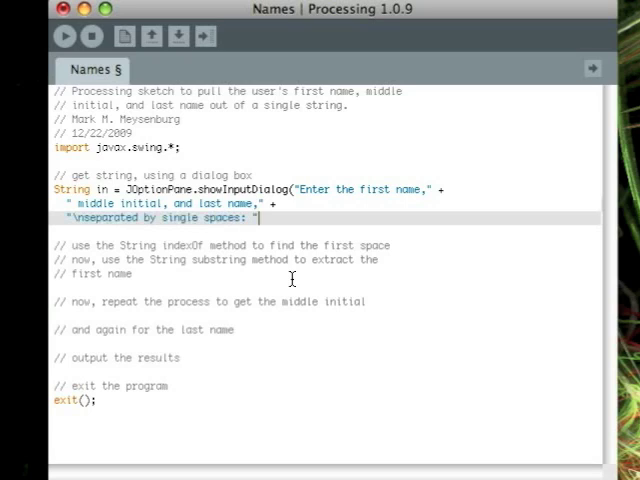
type(");")
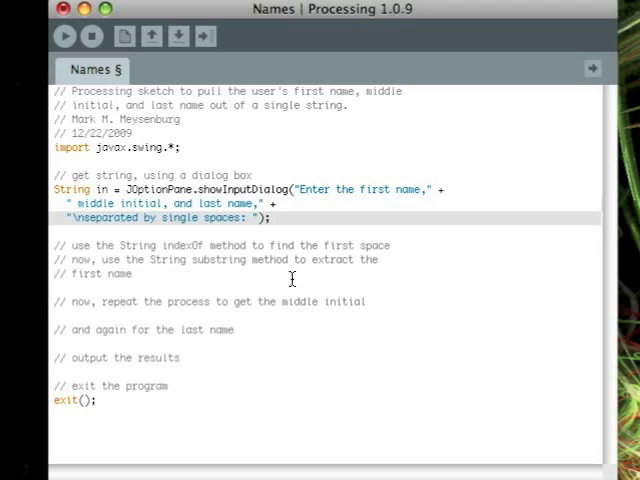
left_click(64, 36)
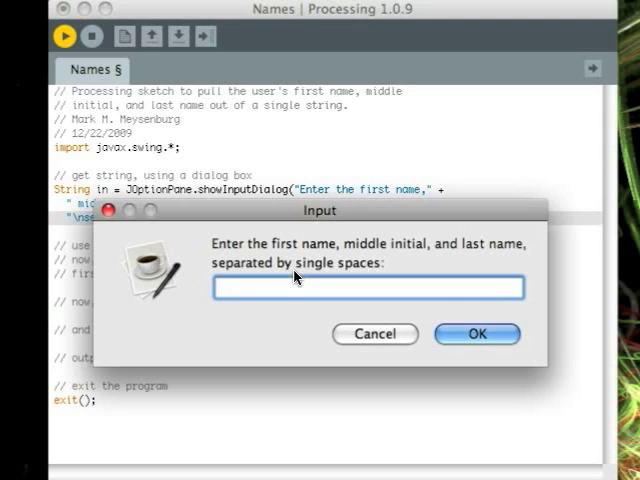
mouse_move(376, 268)
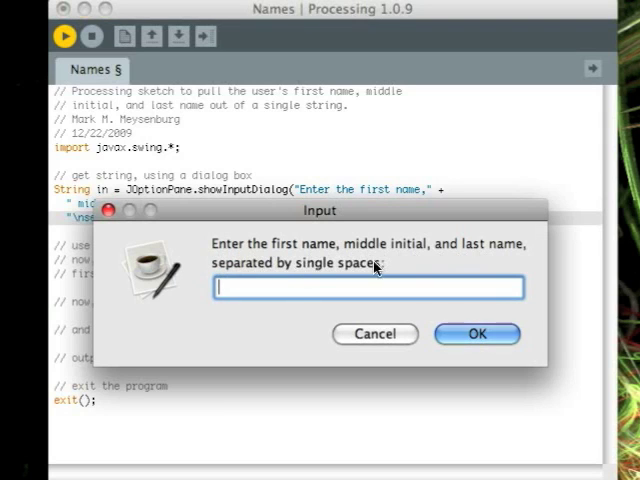
type("J")
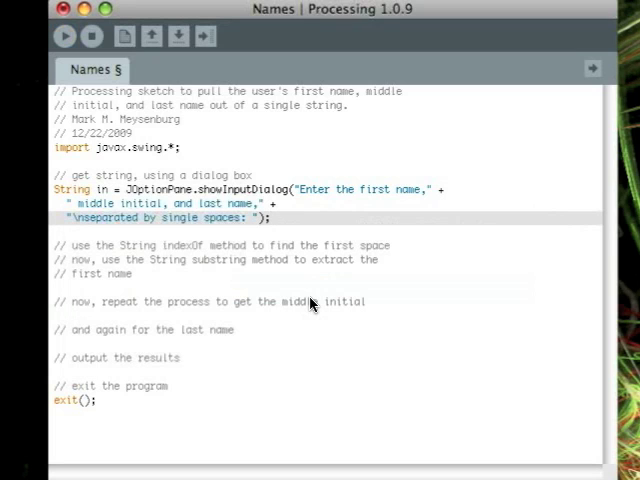
mouse_move(252, 362)
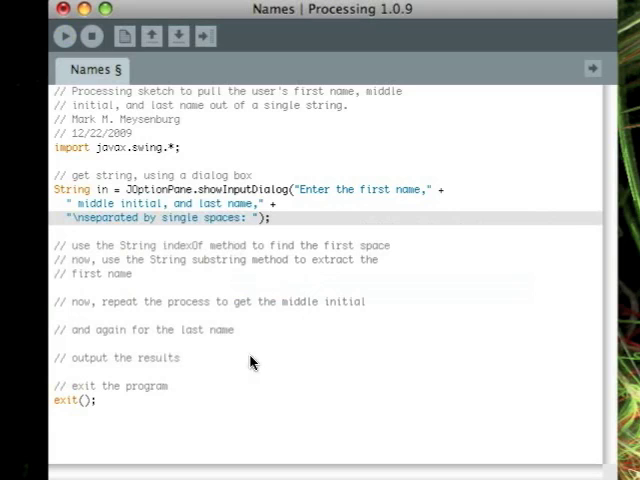
mouse_move(284, 218)
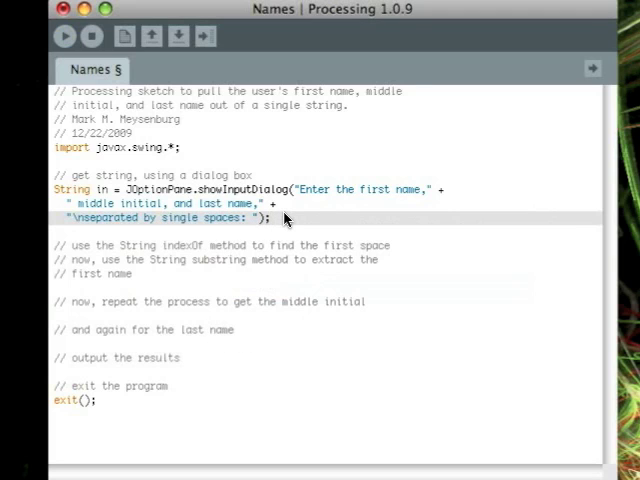
mouse_move(84, 228)
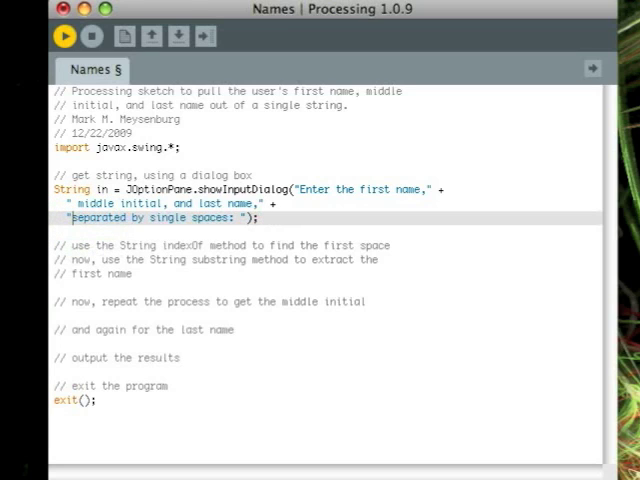
left_click(64, 36)
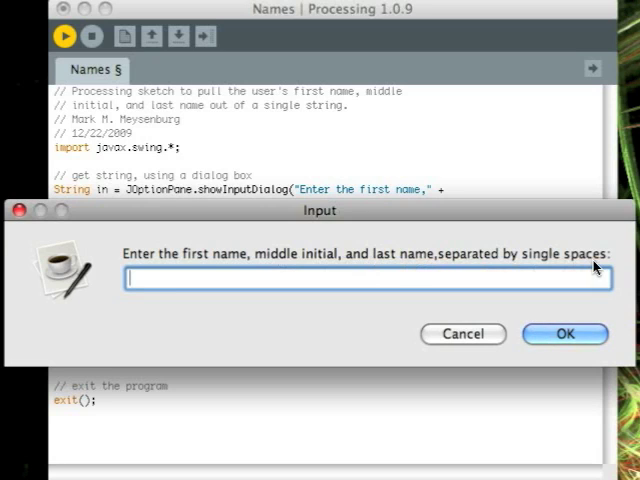
mouse_move(458, 348)
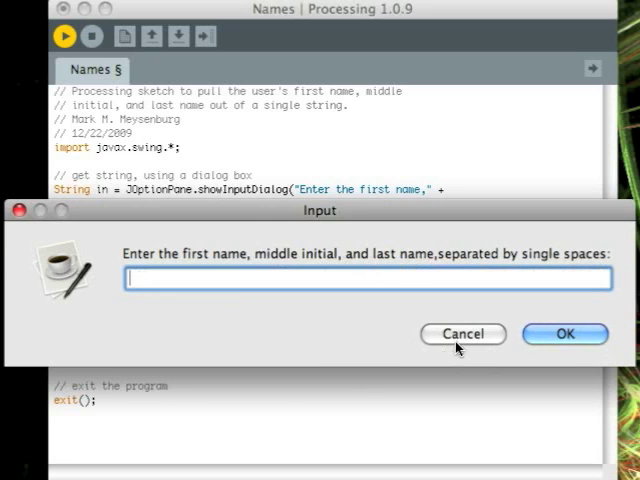
left_click(462, 334)
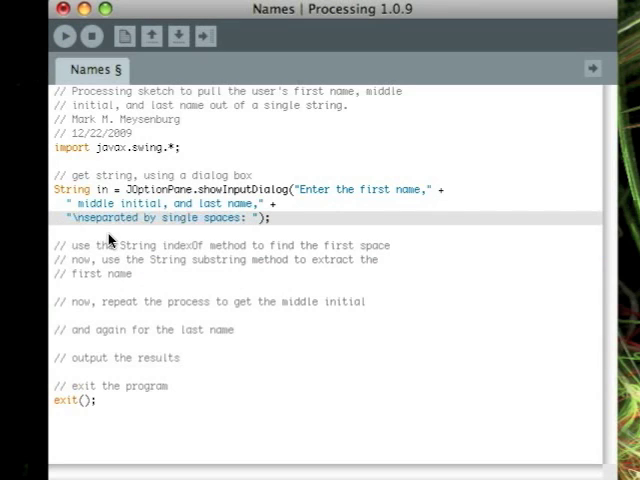
mouse_move(212, 224)
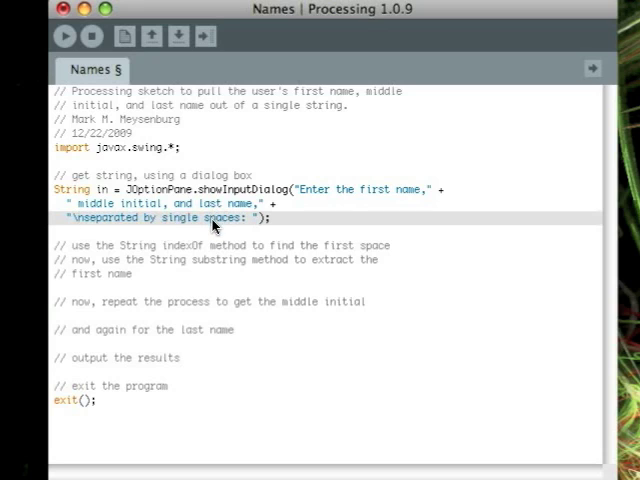
mouse_move(398, 250)
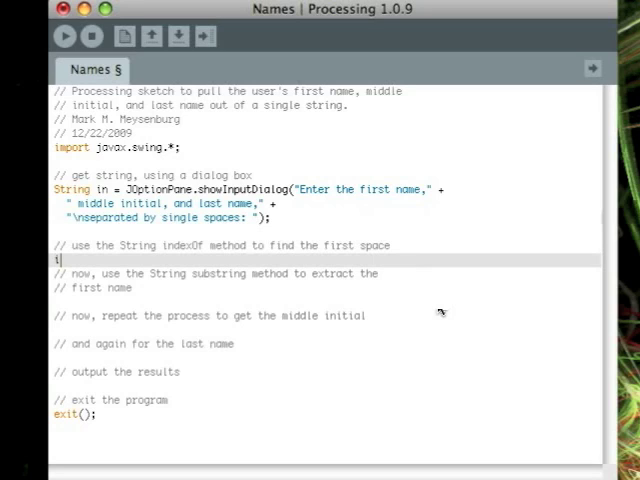
Add int firstSpace = in.indexOf(' '); under the first-space comment
type("int firstSpa")
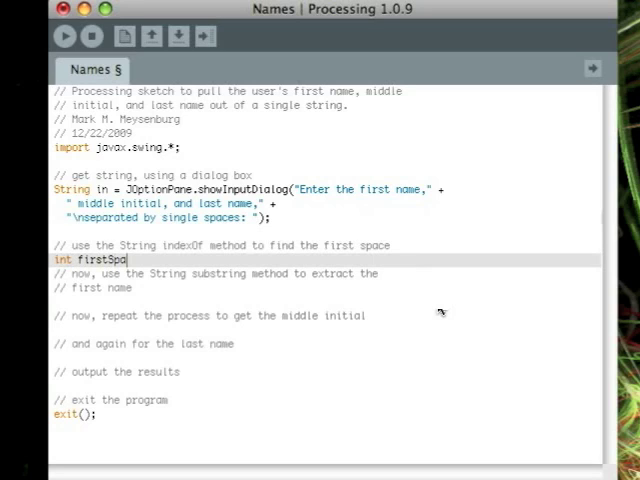
type("ce =")
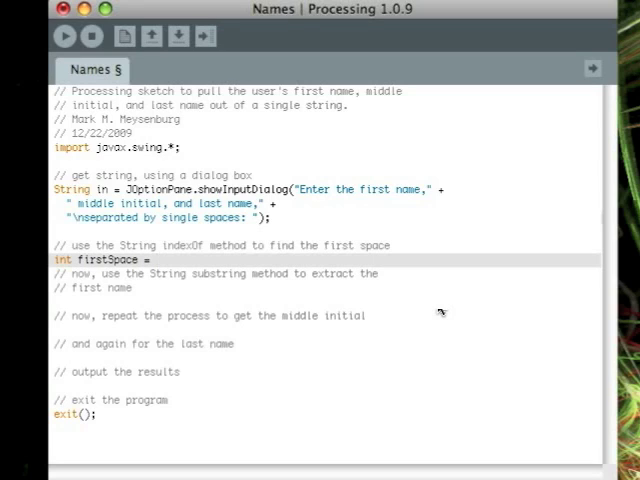
type("in.indexOf")
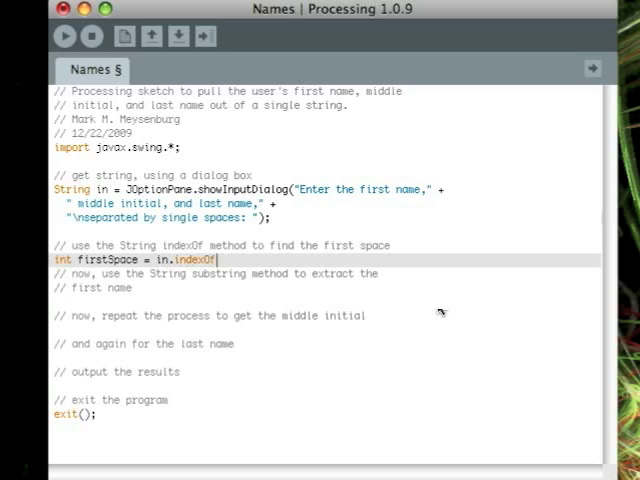
type("(' '")
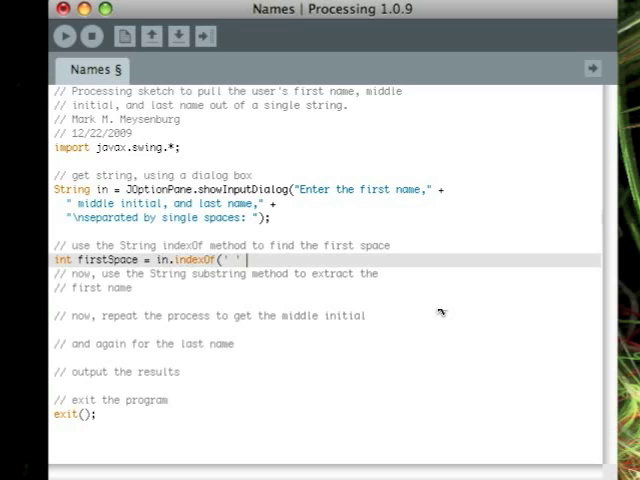
type(");")
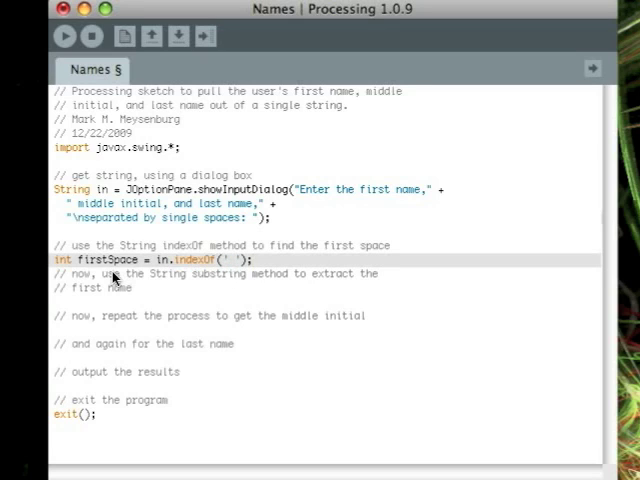
mouse_move(114, 280)
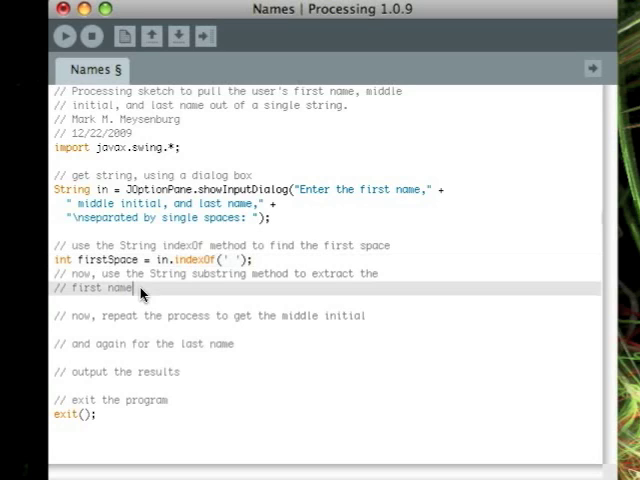
Add String firstName = in.substring(0, firstSpace); under the first-name comment
type("String")
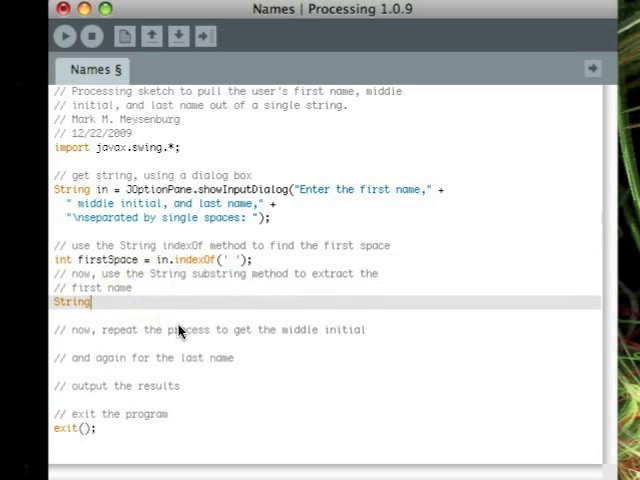
type("firs")
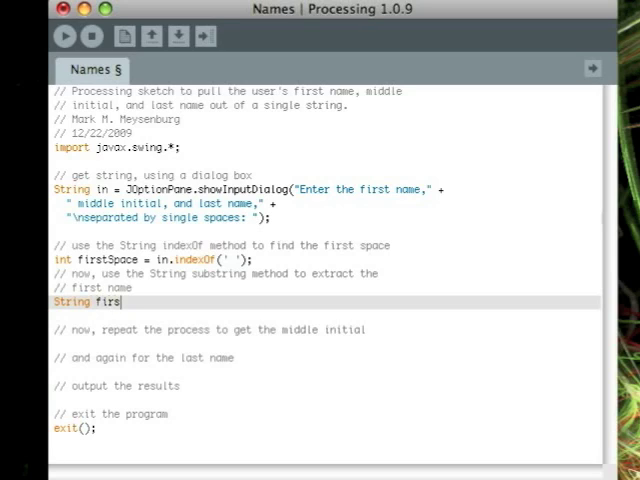
type("tName =")
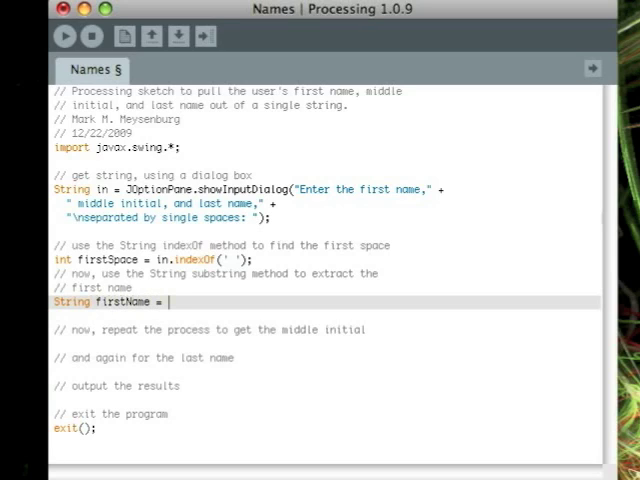
type("in.subs")
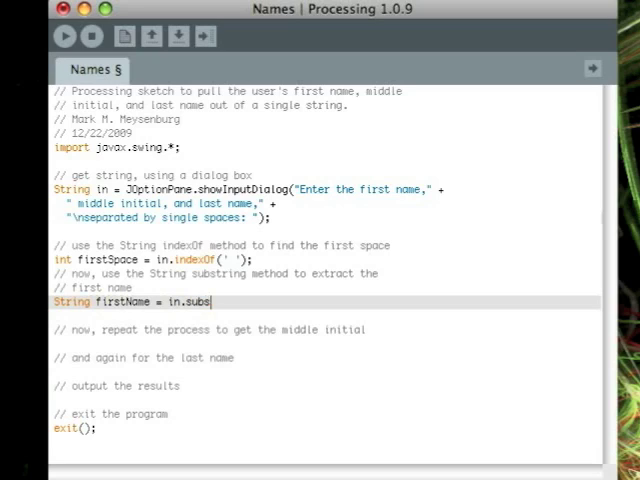
type("tring(0,")
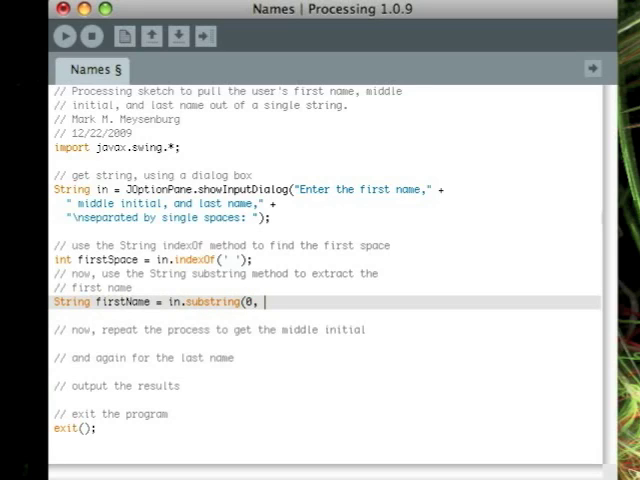
type("firstSpac")
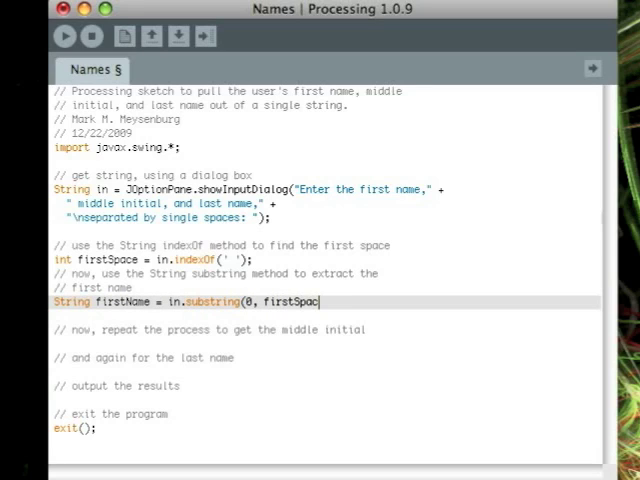
type("e);")
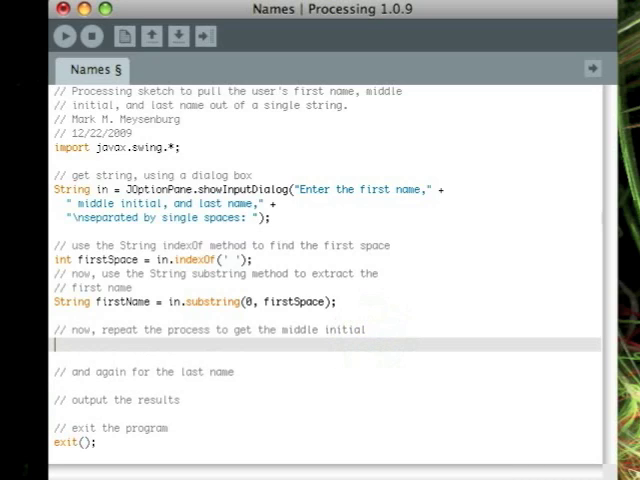
Add int secondSpace = in.indexOf(' ', firstSpace + 1); under the middle-initial comment
type("int se")
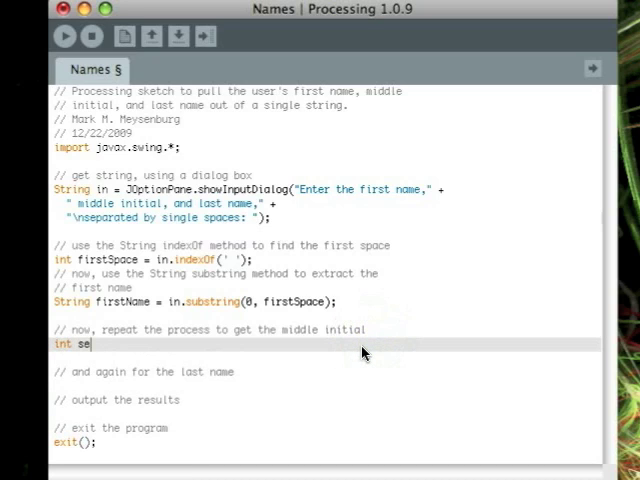
type("condSac")
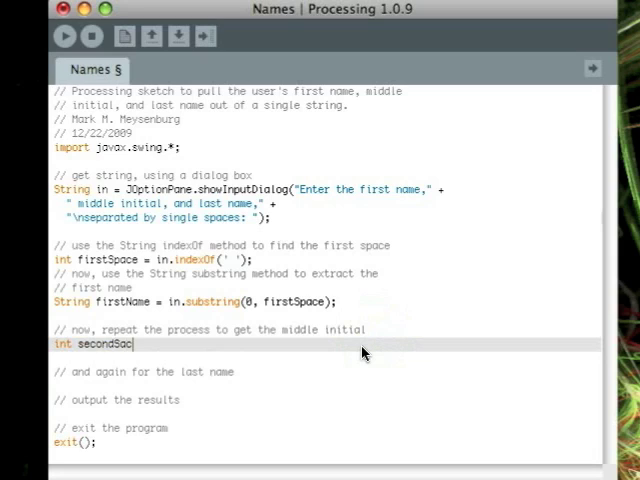
type("Space = in")
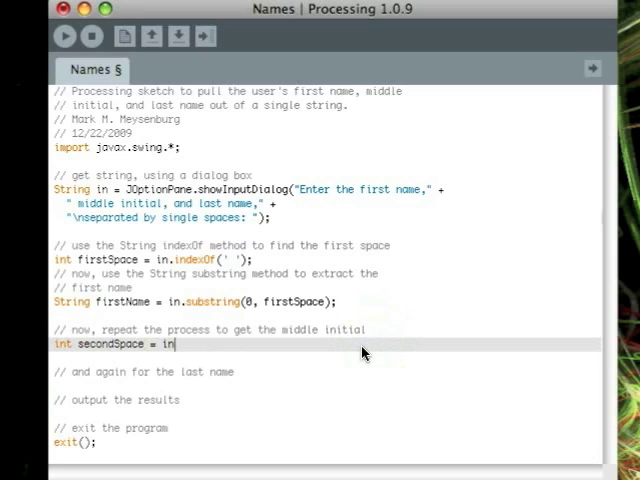
type(".indexOf")
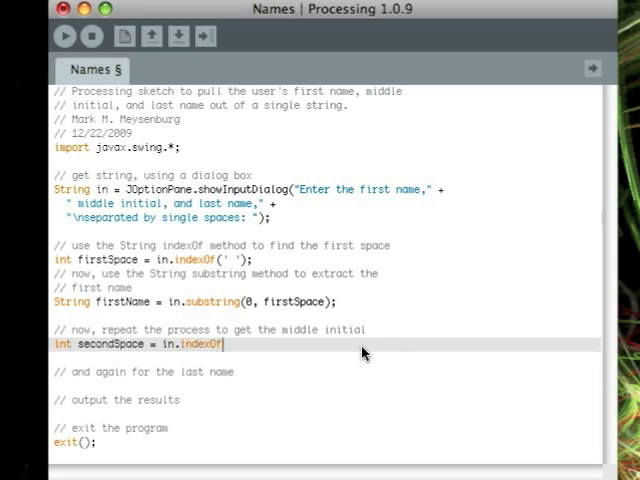
type("(' ',")
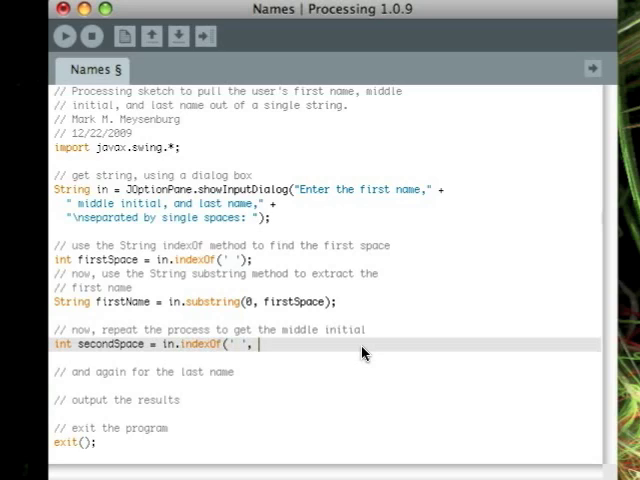
type("firstSpace +")
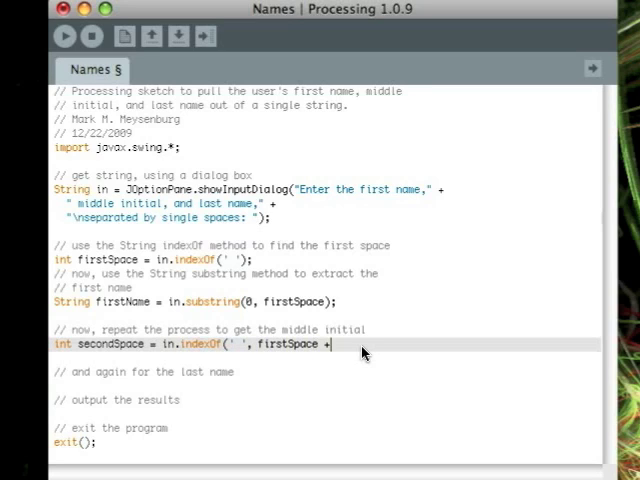
type("1);")
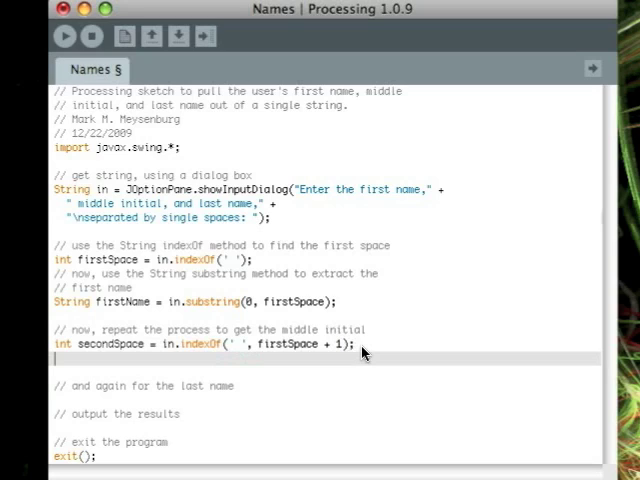
Add the String middleInitial = in.substring(firstSpace..., secondSpace) line
type("String")
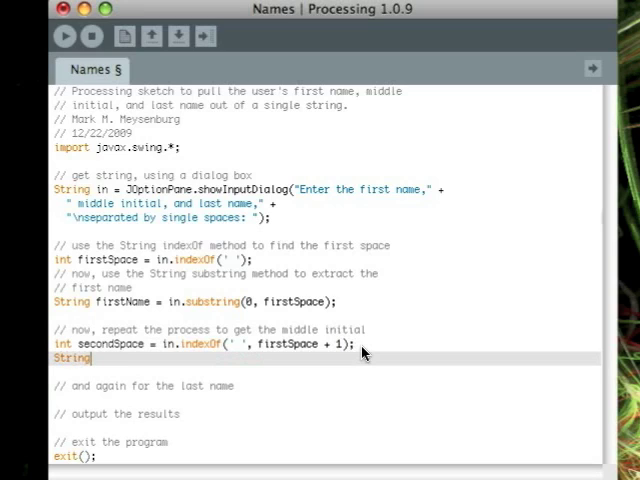
type("midd")
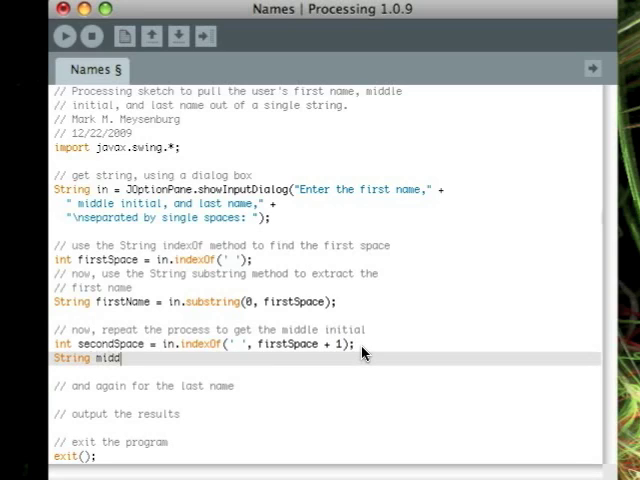
type("dleInitial = in.sub")
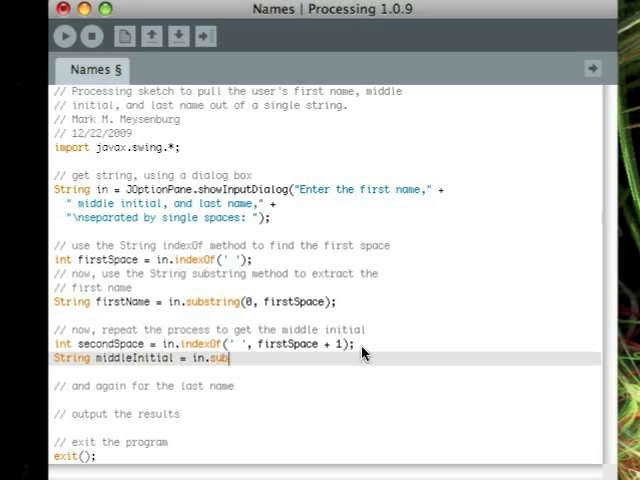
type("string(")
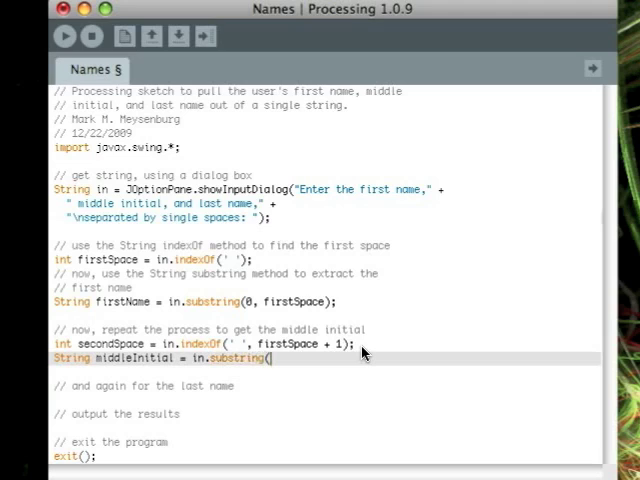
type("firstSpace + 1,")
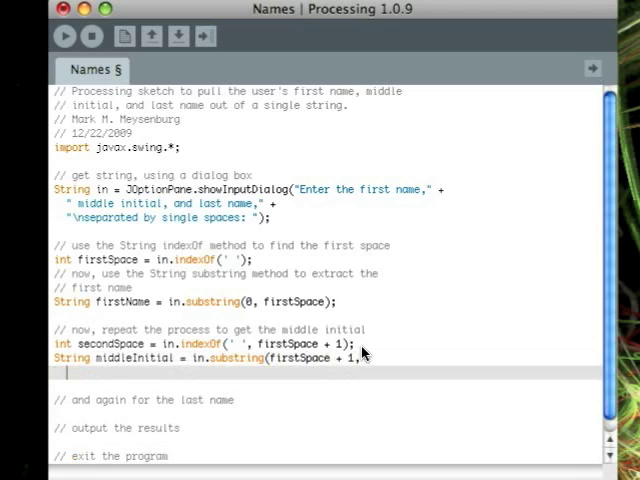
type("secondSpace);")
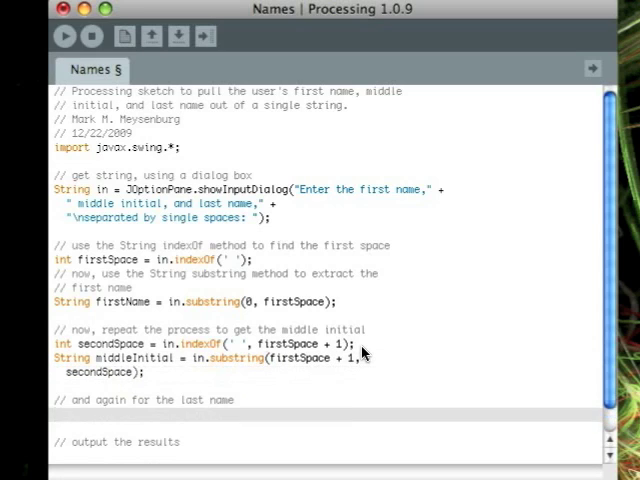
Add String lastName = in.substring(secondSpace + 1); under the last-name comment
type("String lastNa")
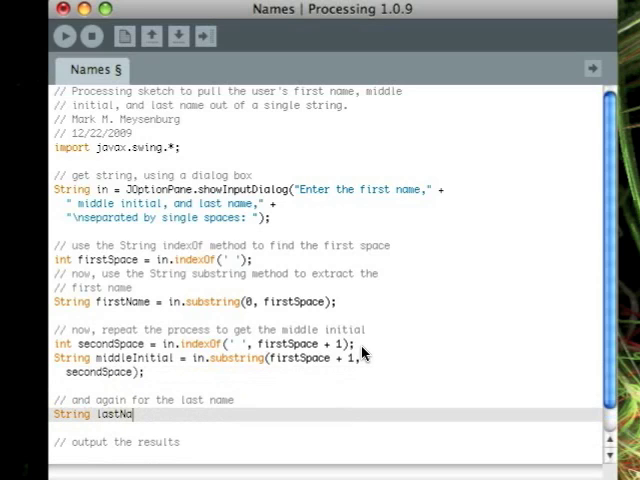
type("me")
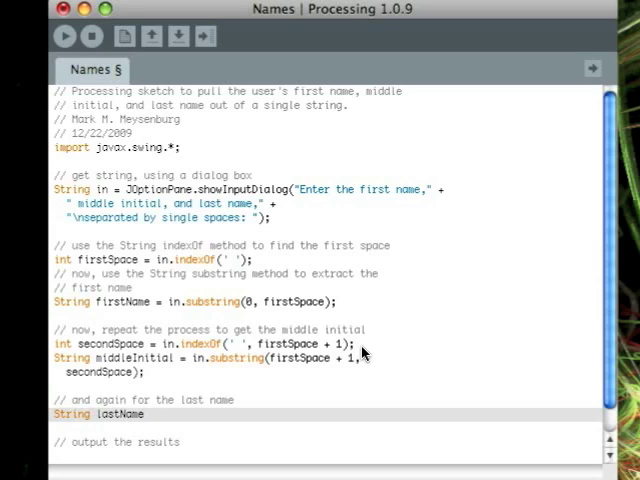
type("= in.su")
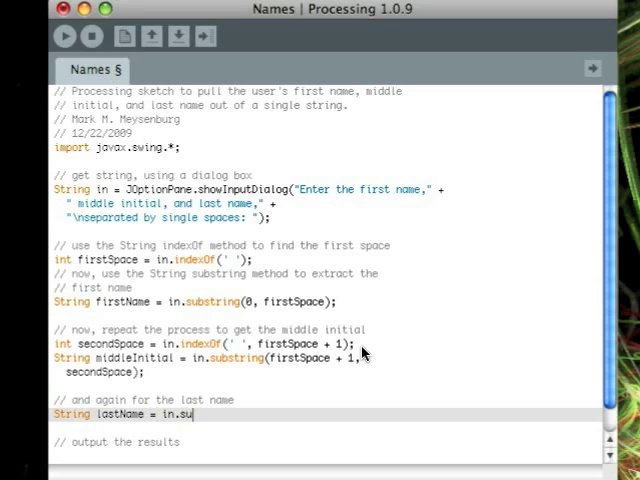
type("bstring(")
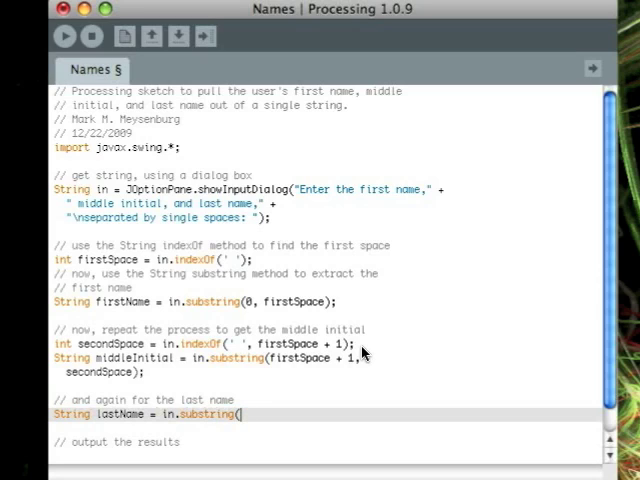
type("secondSpace + 1")
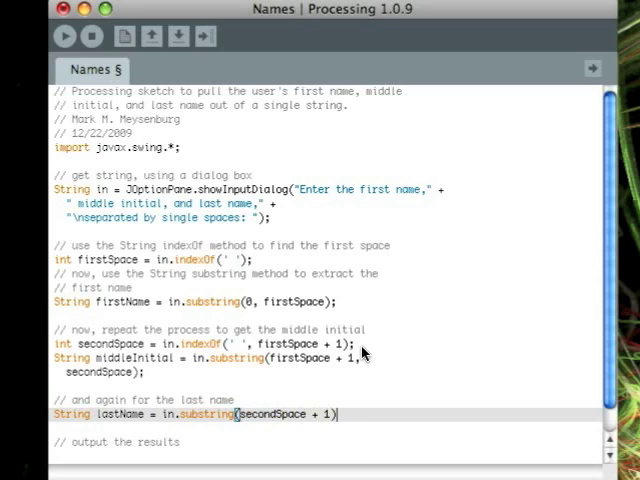
type(";")
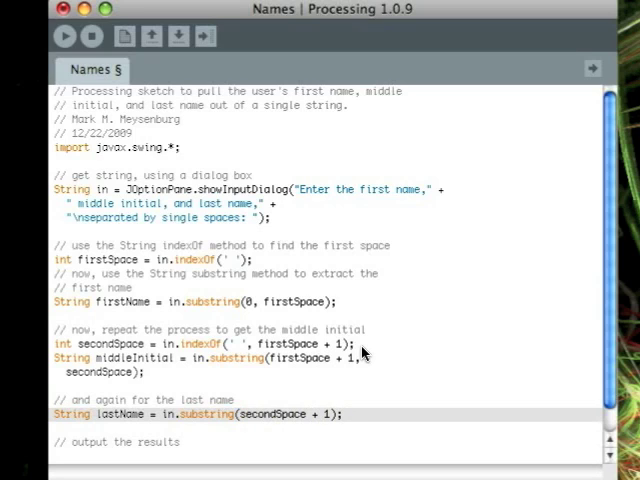
scroll("down", 3)
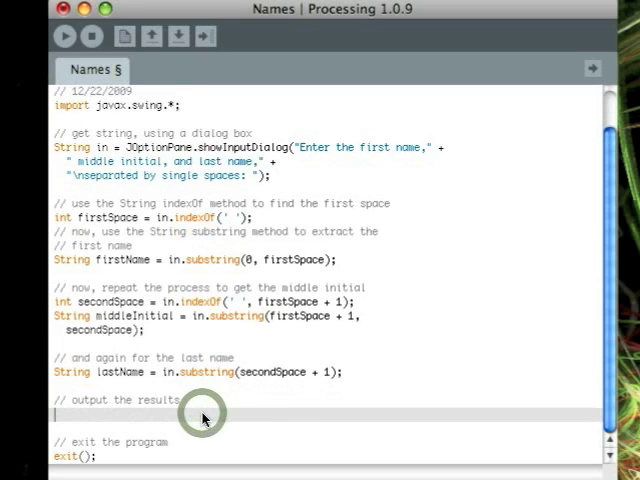
mouse_move(310, 352)
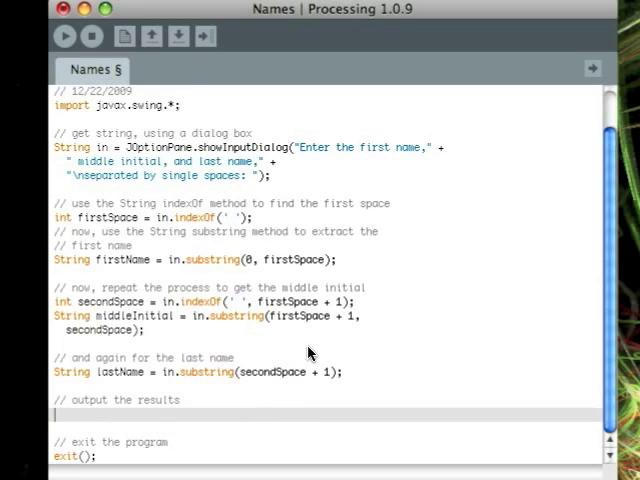
Start JOptionPane.showMessageDialog with the "First name: " + firstName + "\n" line
type("JOption.")
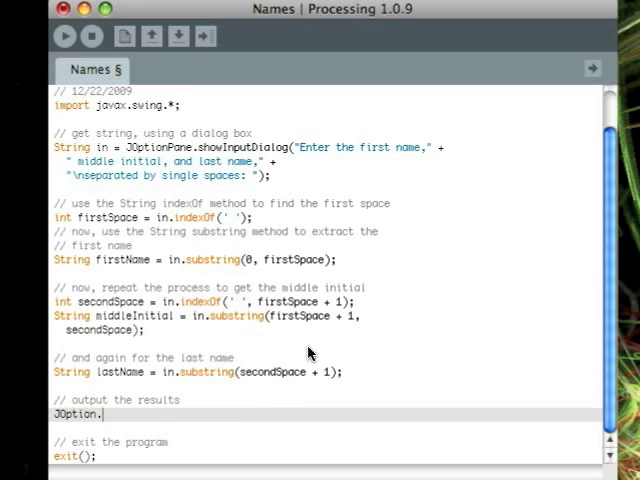
type("showM")
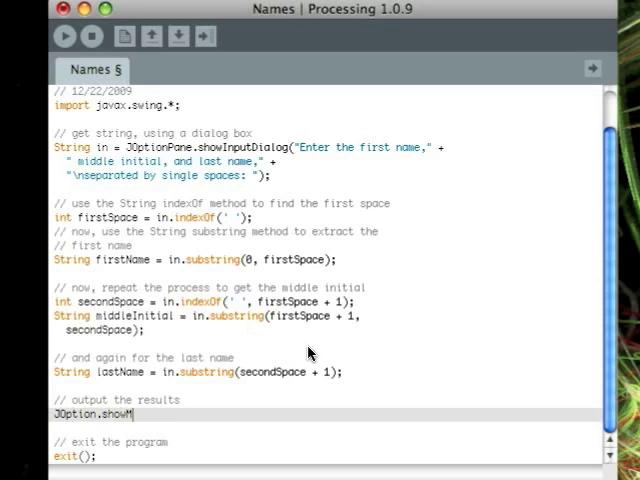
type("essageDialog(null")
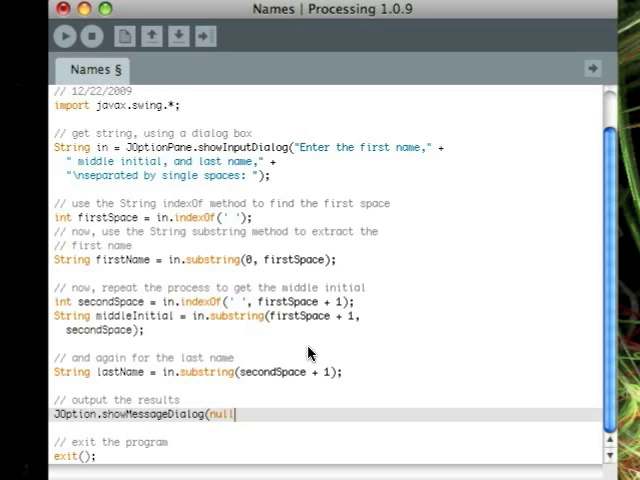
type(",")
type("\"")
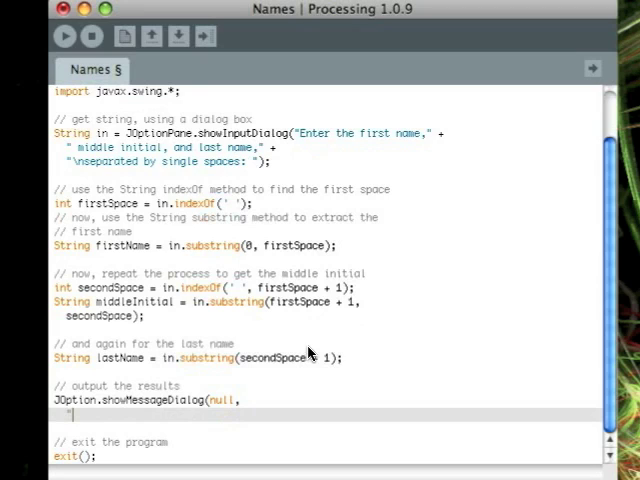
type("First name: \"")
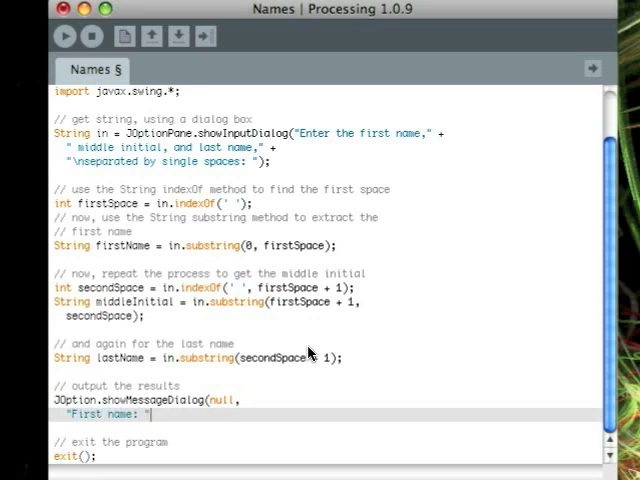
type("+ firstName +")
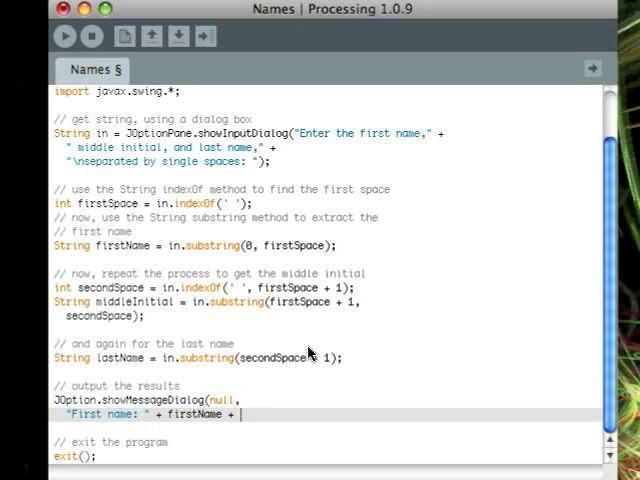
type("\"\\n")
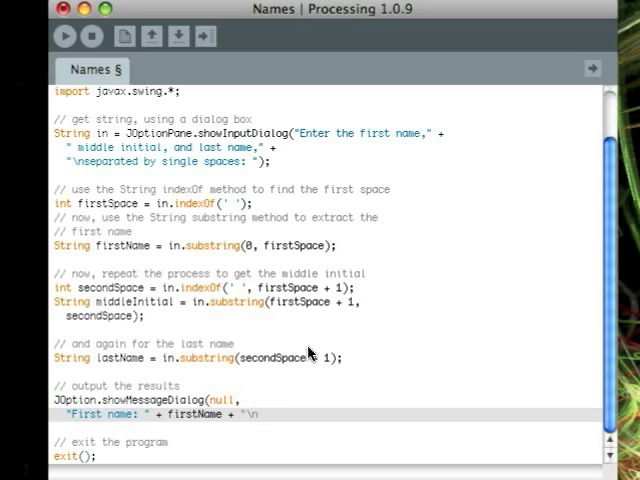
scroll("up", 3)
type("\"Middle")
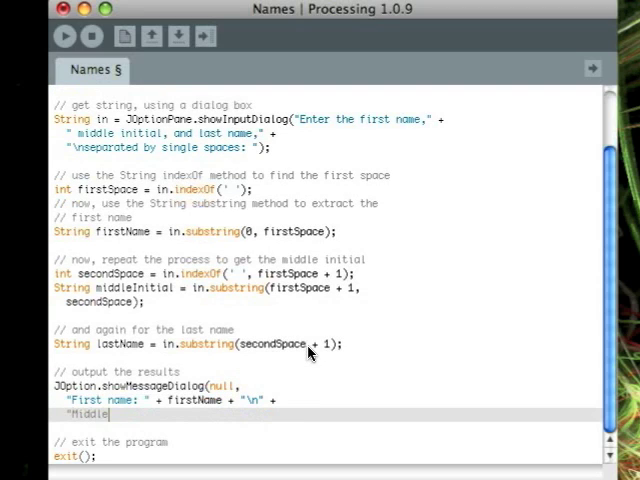
Continue the message with "Middle initial: " + middleInitial + "\n" + "Last name: " + lastName
type("initial:")
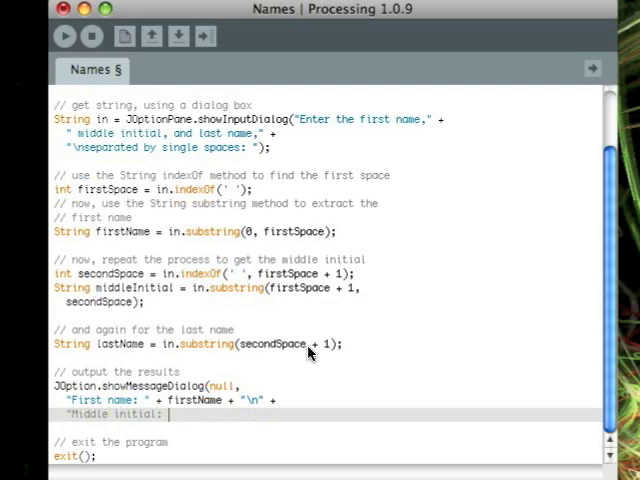
type("\" + middleInitial")
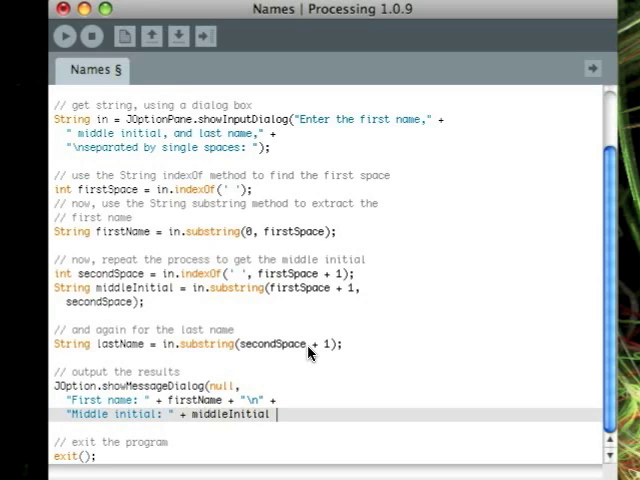
type("+")
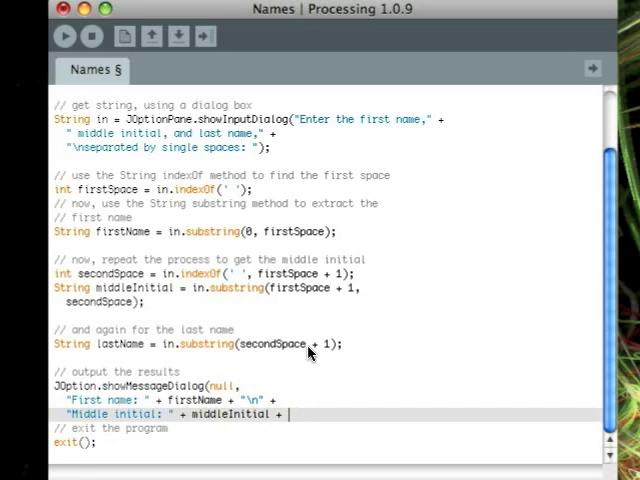
type("\"\\n\" +")
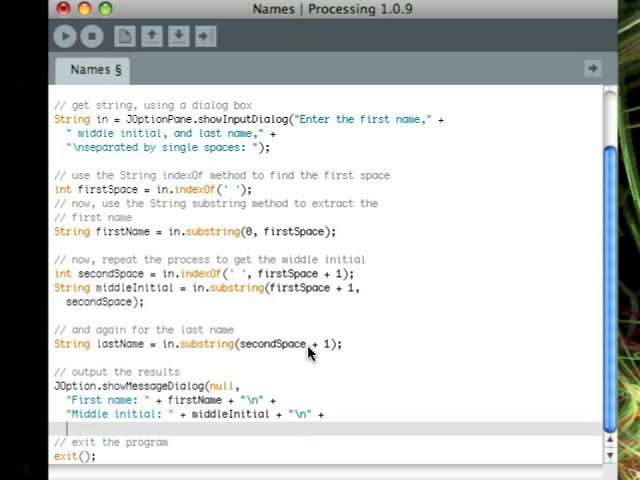
type("\"Last")
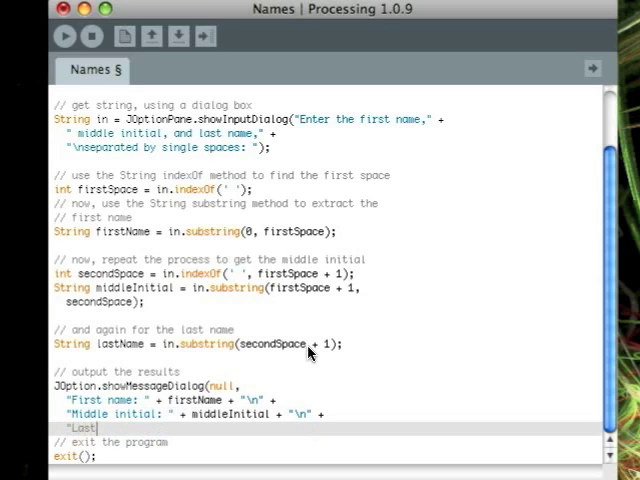
type("name: \"")
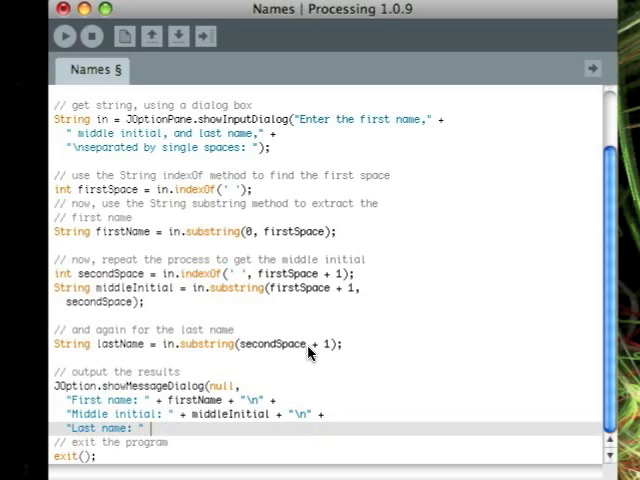
type("+ lastName);")
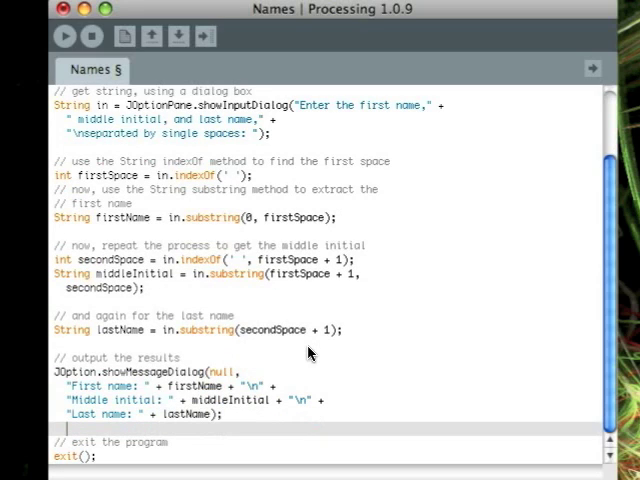
mouse_move(336, 296)
type("Pane")
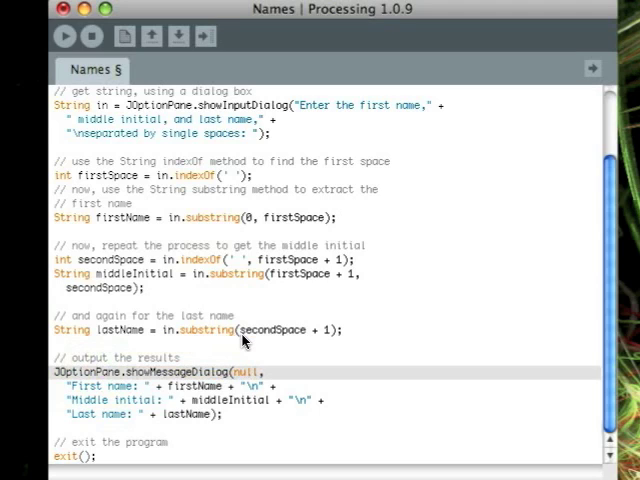
left_click(64, 36)
type("Jo")
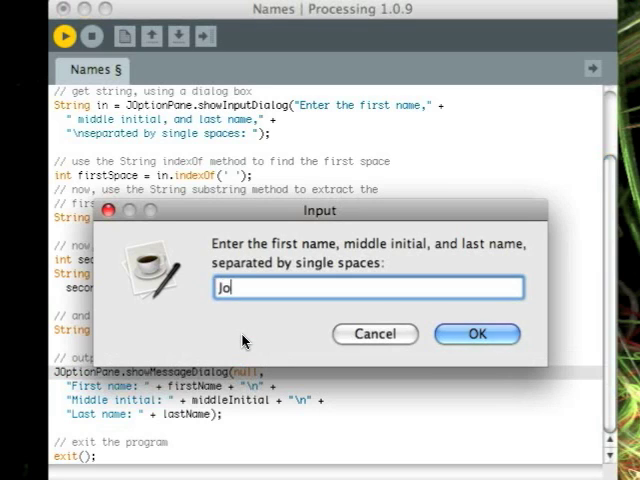
type("hn Q")
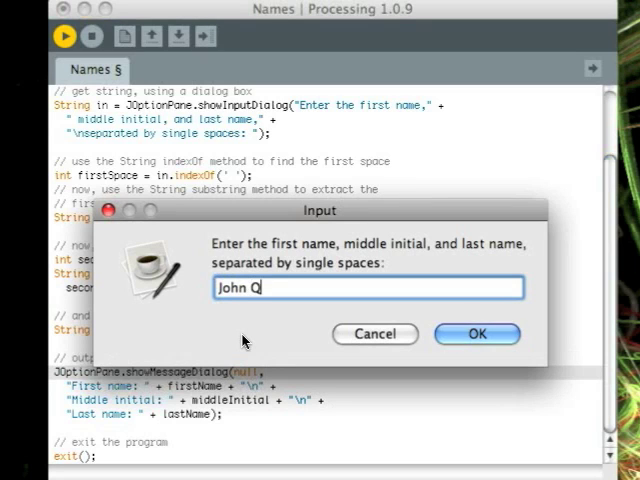
left_click(476, 332)
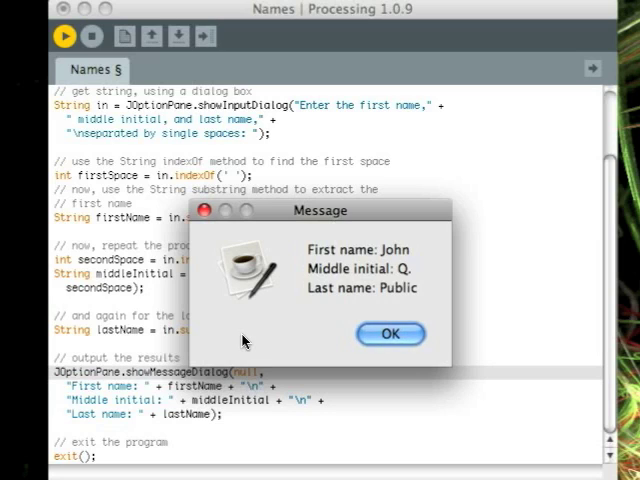
mouse_move(360, 340)
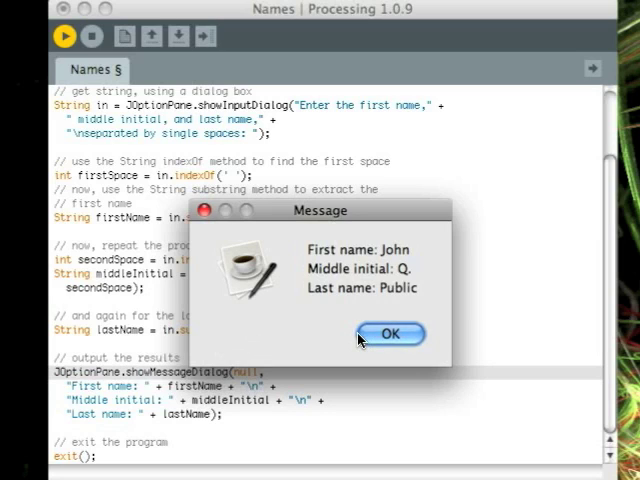
left_click(390, 334)
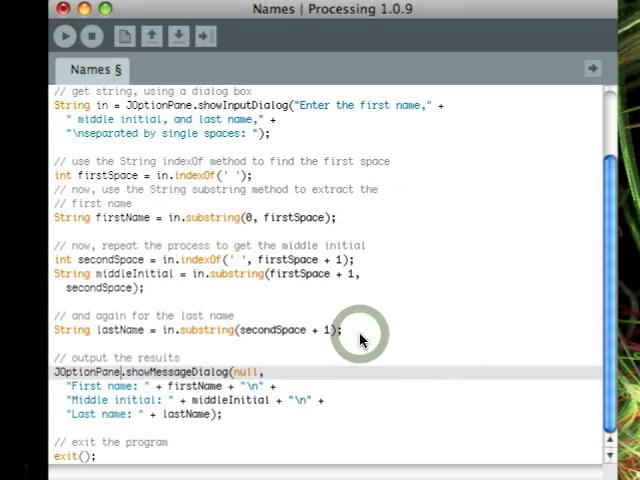
Run the sketch with the two-part name 'Boob', hitting StringIndexOutOfBoundsException, then run it again
left_click(64, 36)
type("John")
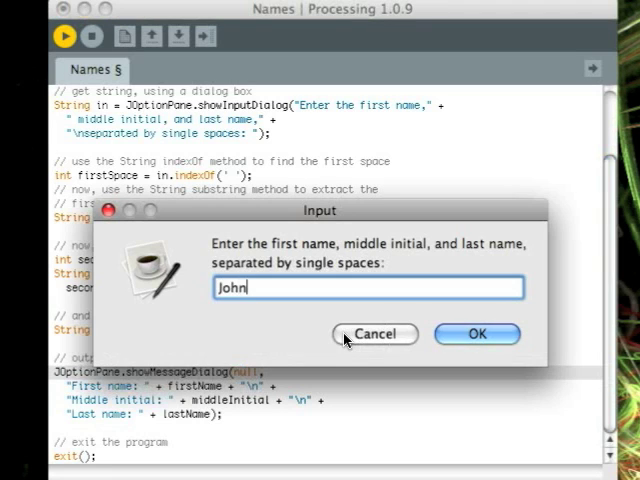
type("Boo")
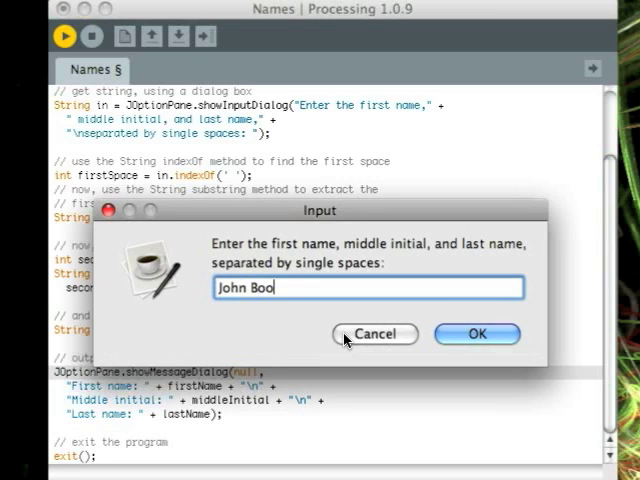
type("bb")
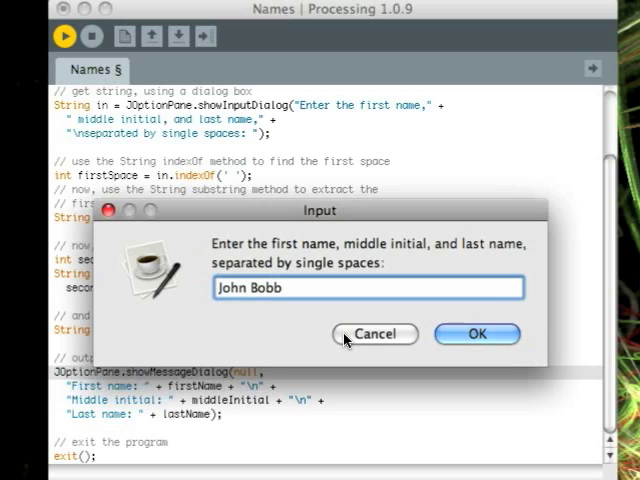
left_click(476, 334)
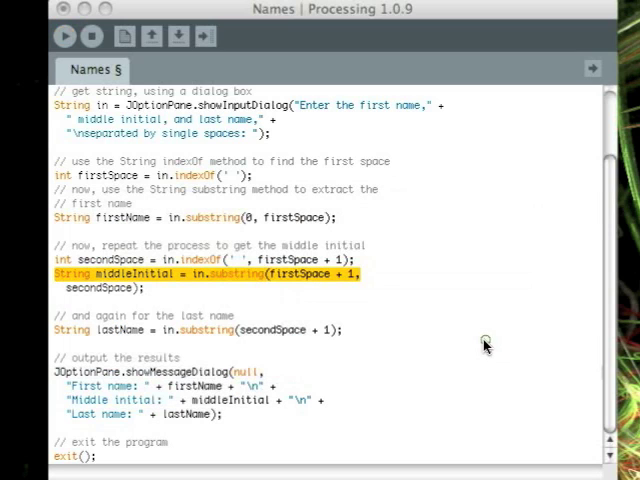
mouse_move(484, 344)
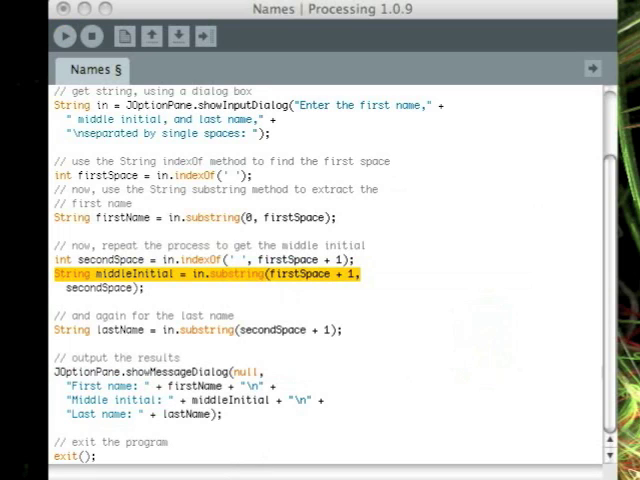
mouse_move(264, 78)
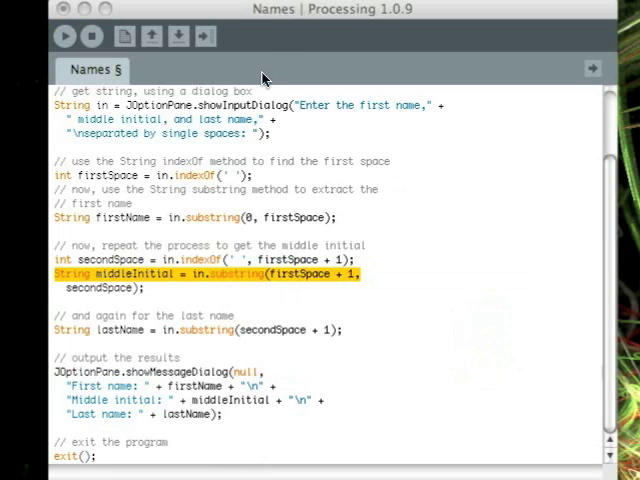
left_click(62, 36)
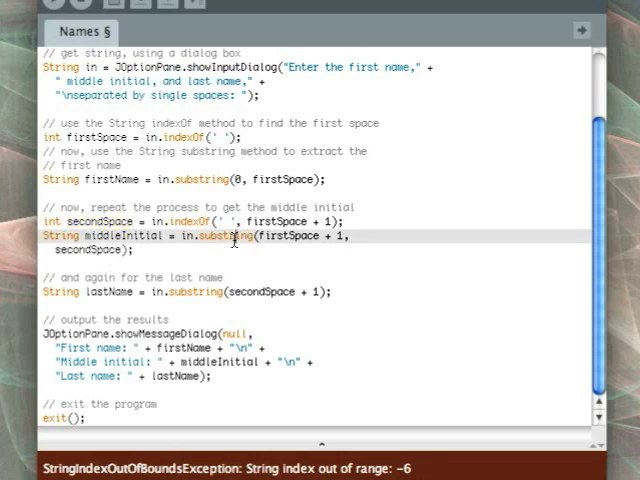
double_click(84, 250)
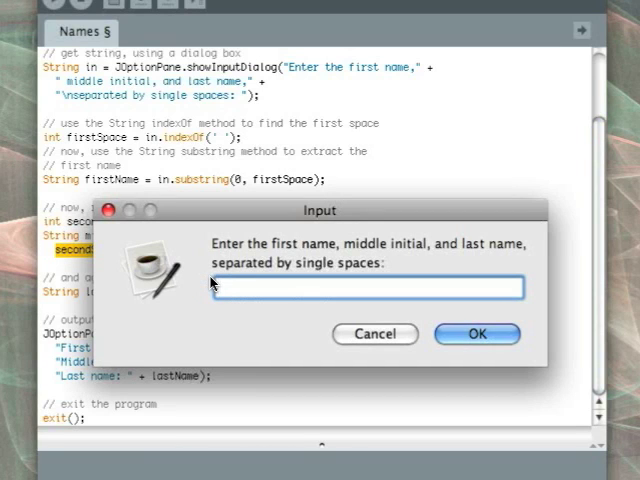
Enter John D. Doe, get the message showing John, D., Doe, and dismiss it
type("John")
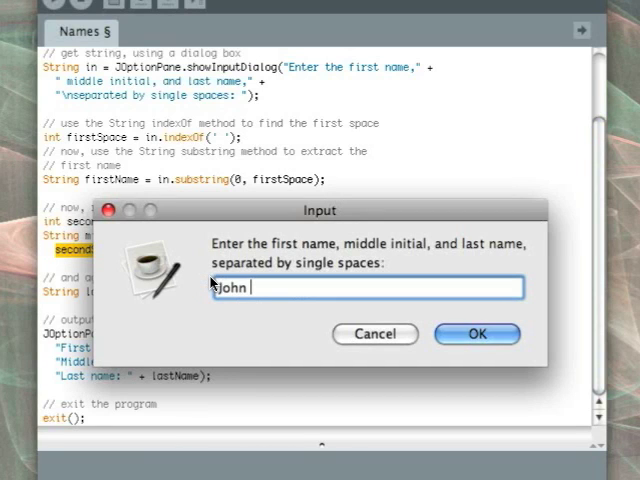
type("D. Doe")
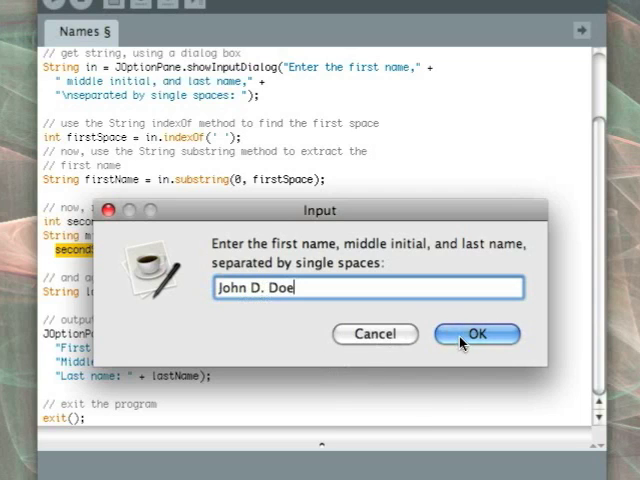
left_click(476, 334)
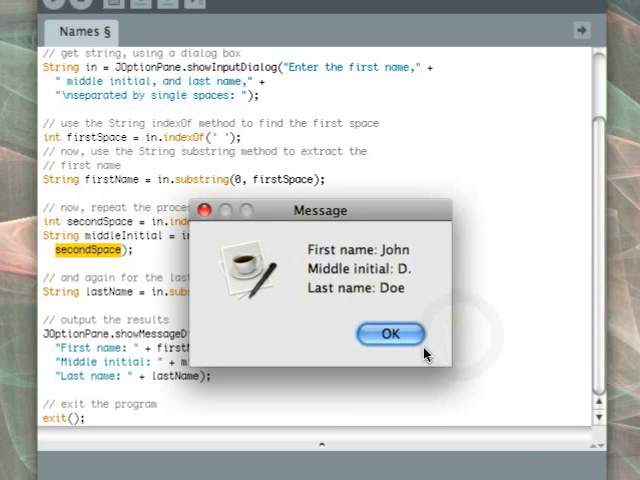
left_click(392, 332)
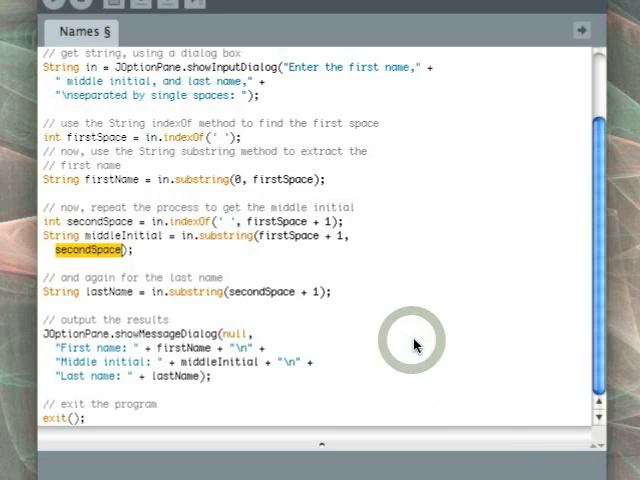